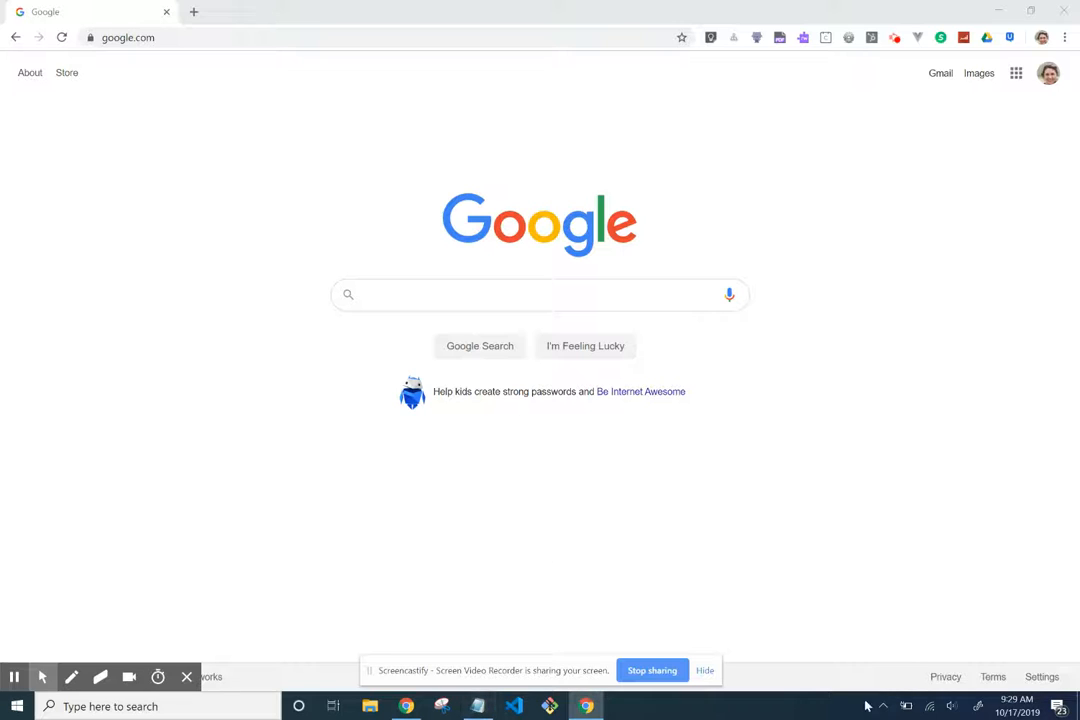
Save the empty notes as Hash.txt in the CYBR-1100 folder via Save As.
{"action": "left_click", "coordinate": [476, 706]}
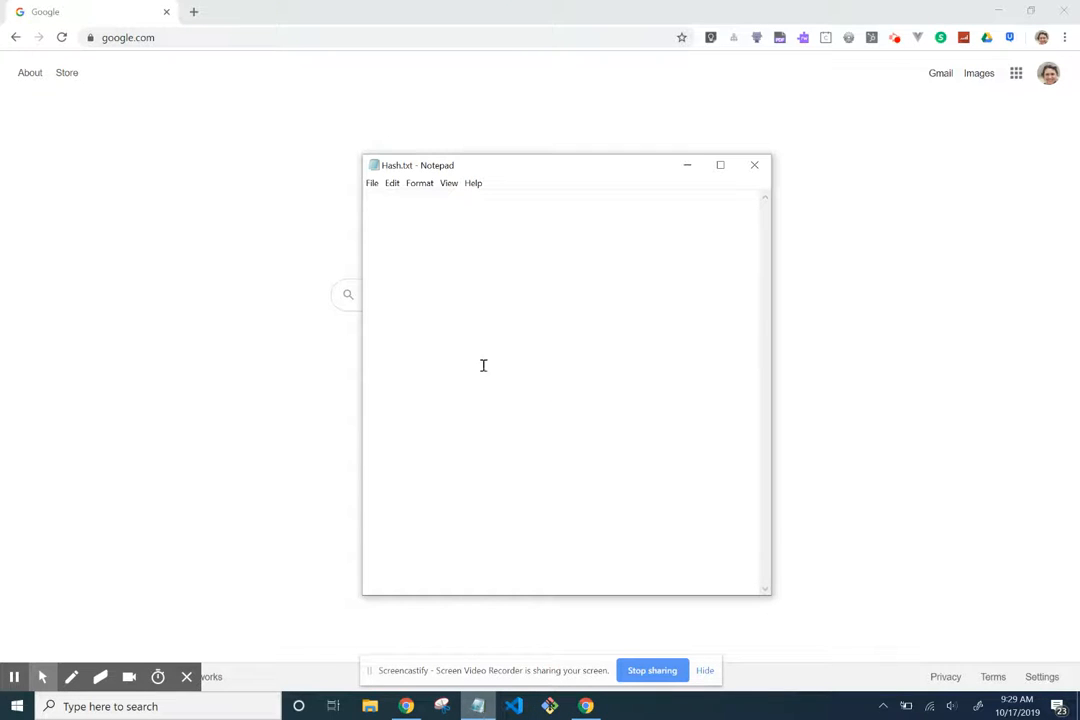
{"action": "left_click", "coordinate": [372, 184]}
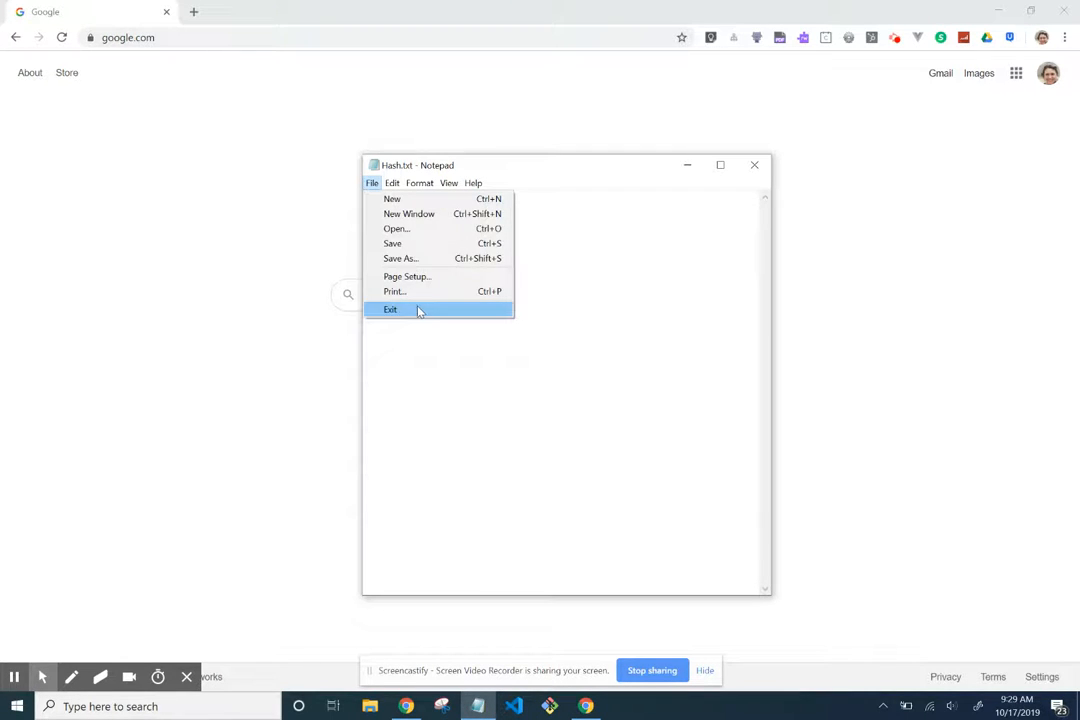
{"action": "left_click", "coordinate": [400, 258]}
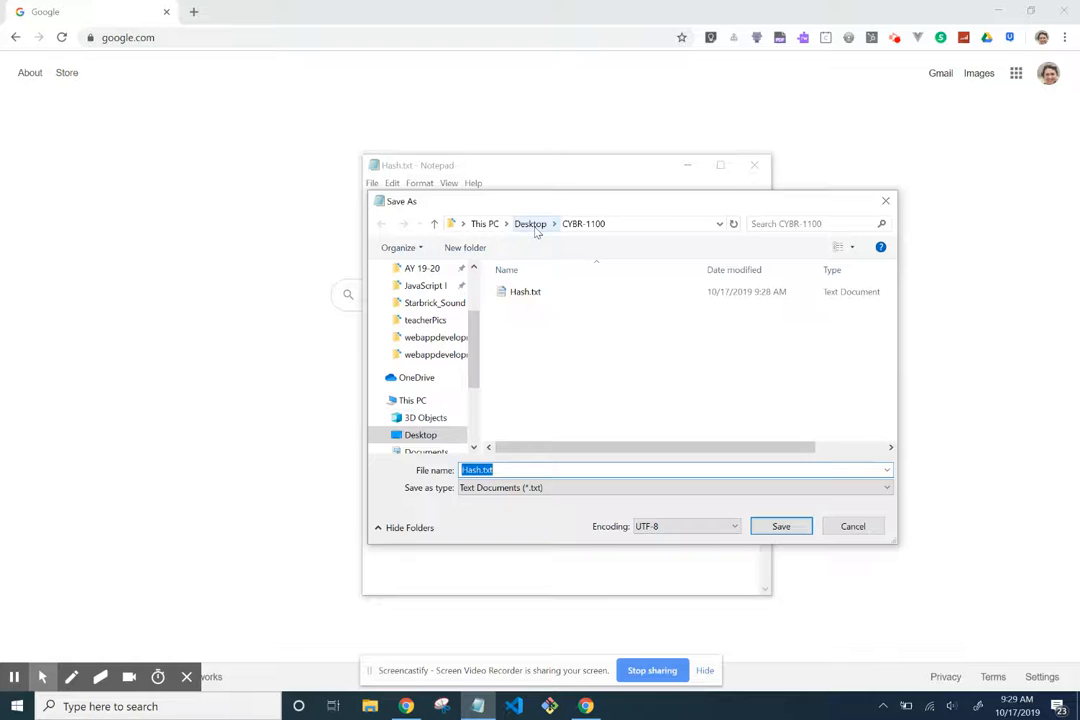
{"action": "mouse_move", "coordinate": [588, 392]}
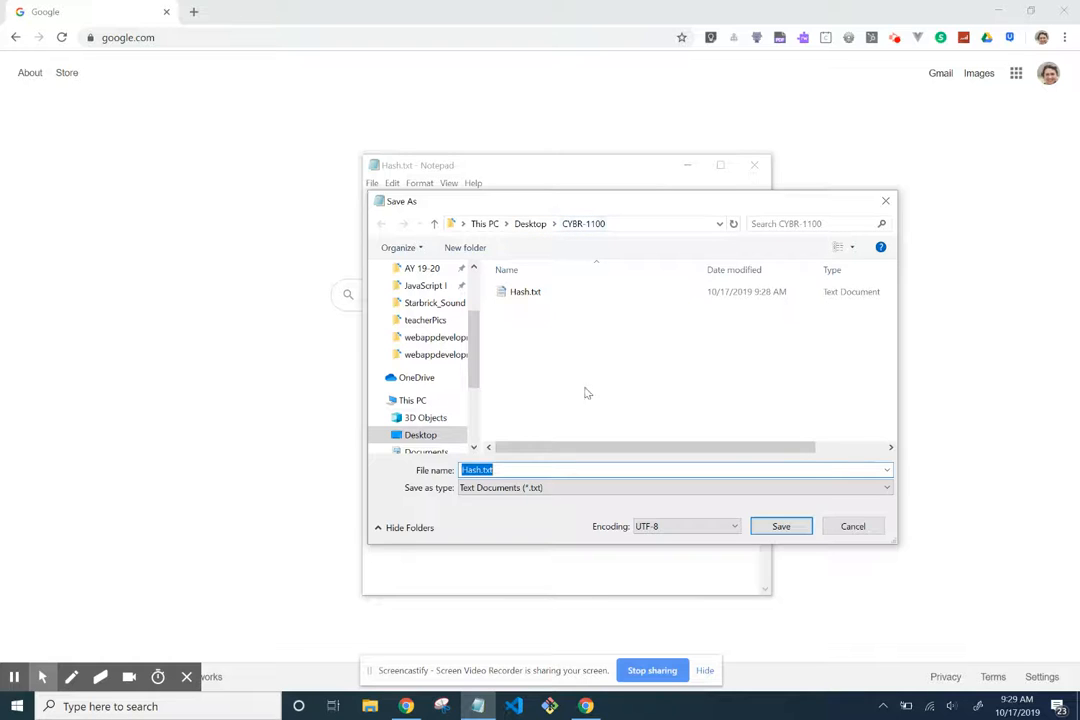
{"action": "left_click", "coordinate": [524, 292]}
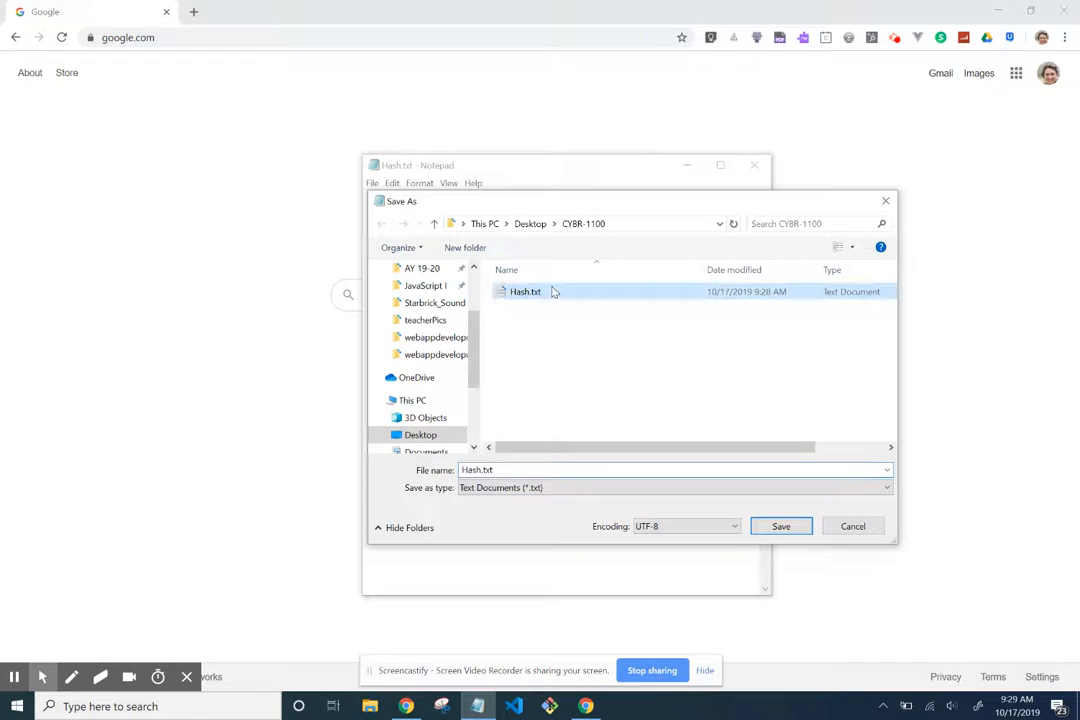
{"action": "mouse_move", "coordinate": [550, 292]}
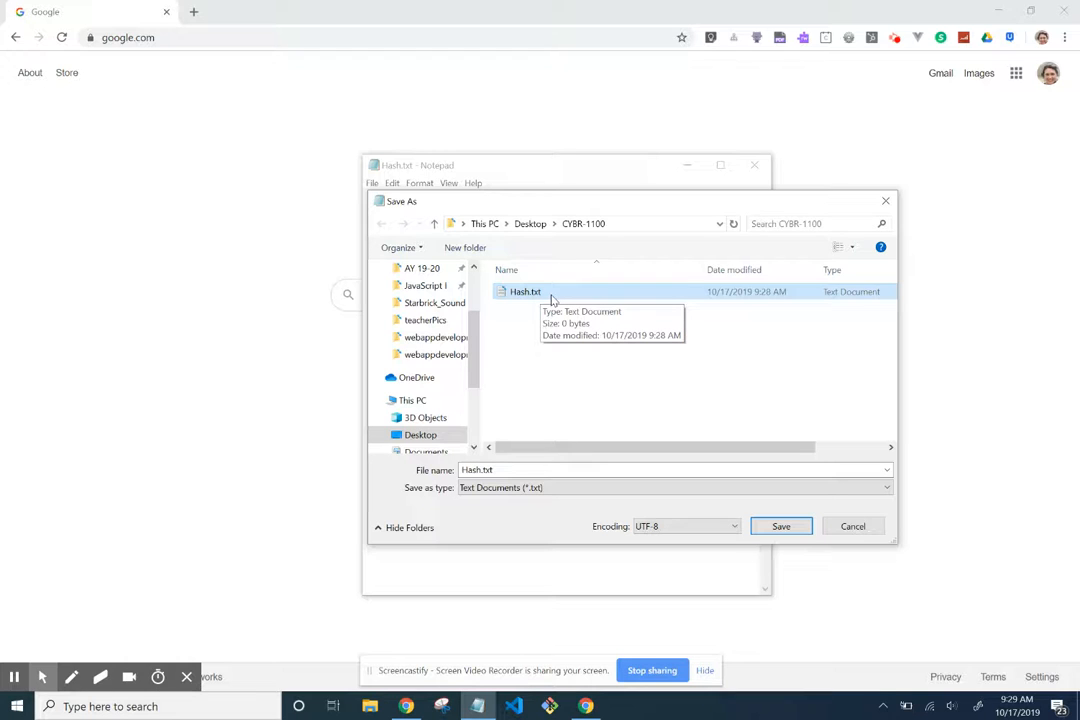
{"action": "mouse_move", "coordinate": [554, 382]}
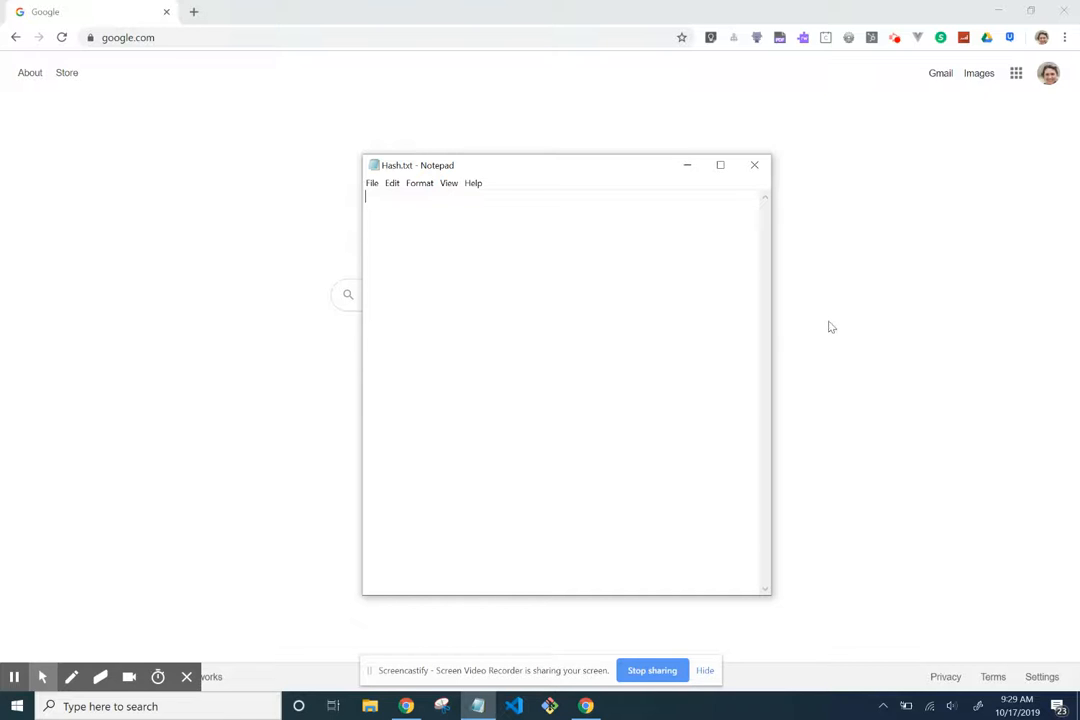
{"action": "mouse_move", "coordinate": [194, 12]}
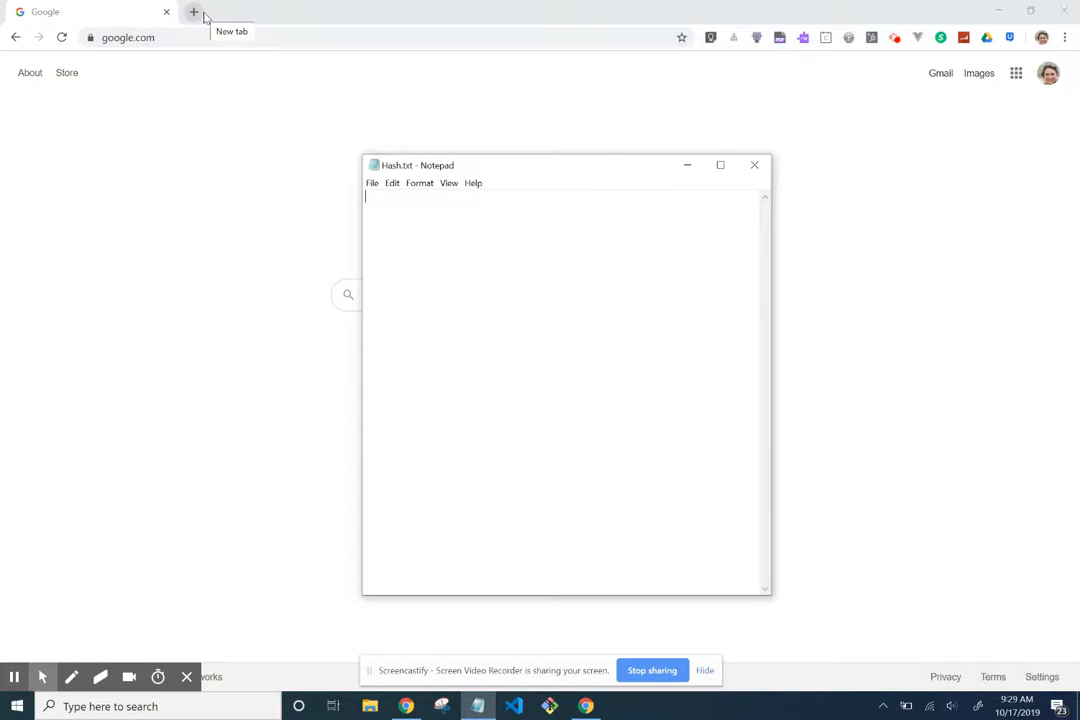
Open the SlavaSoft downloads page (slavasoft.com/download.htm) in a new browser tab.
{"action": "left_click", "coordinate": [194, 12]}
{"action": "type", "text": "slavasoft.com/download.htm"}
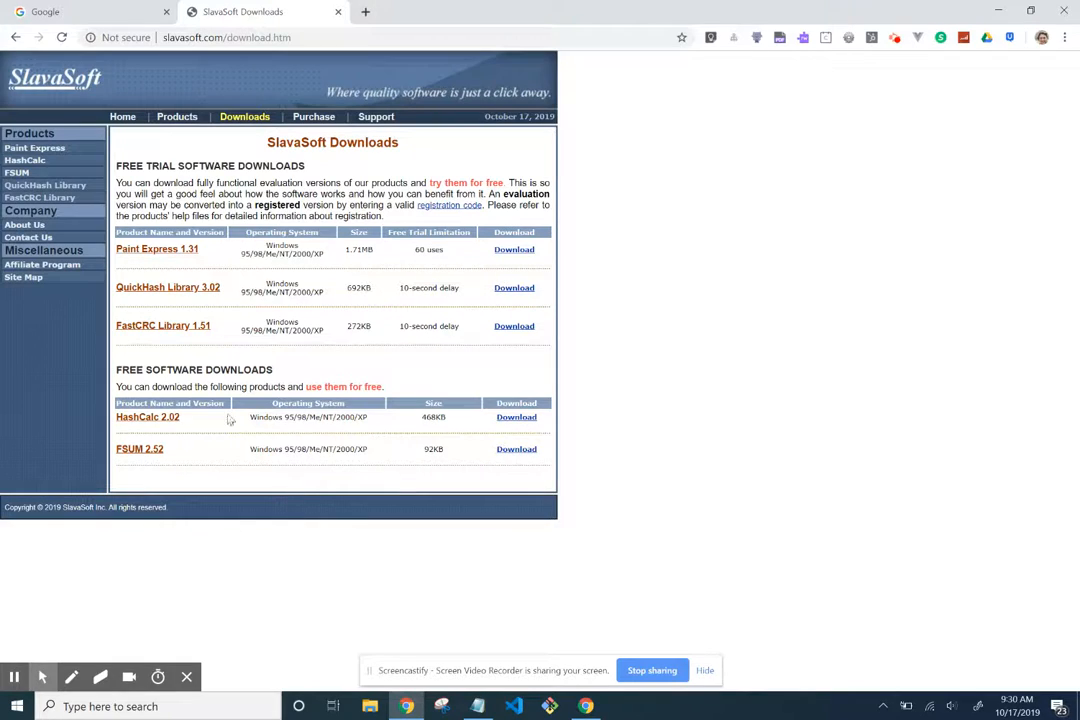
{"action": "mouse_move", "coordinate": [516, 418]}
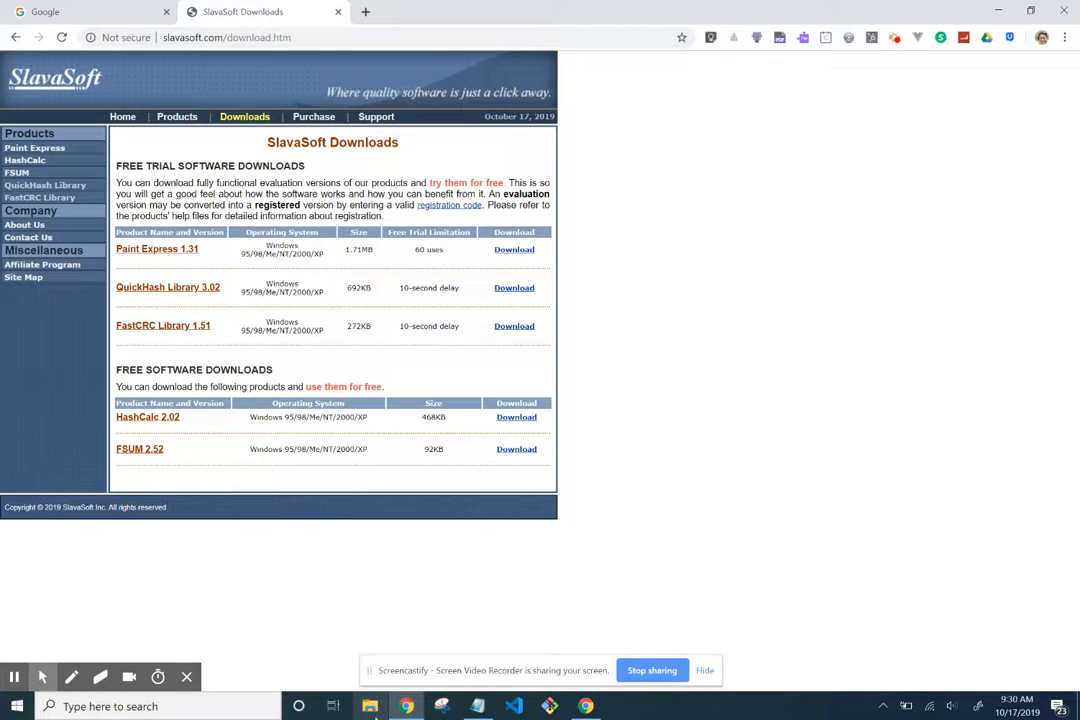
Run setup.exe from the downloaded hashcalc.zip in the Downloads folder.
{"action": "left_click", "coordinate": [368, 706]}
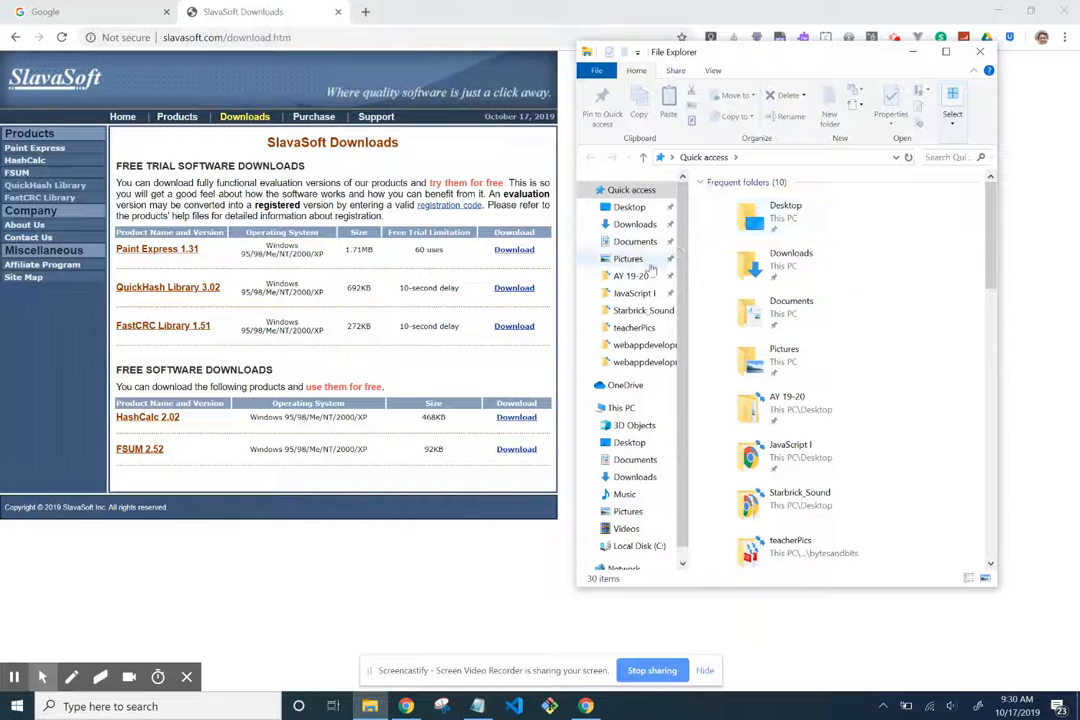
{"action": "left_click", "coordinate": [634, 224]}
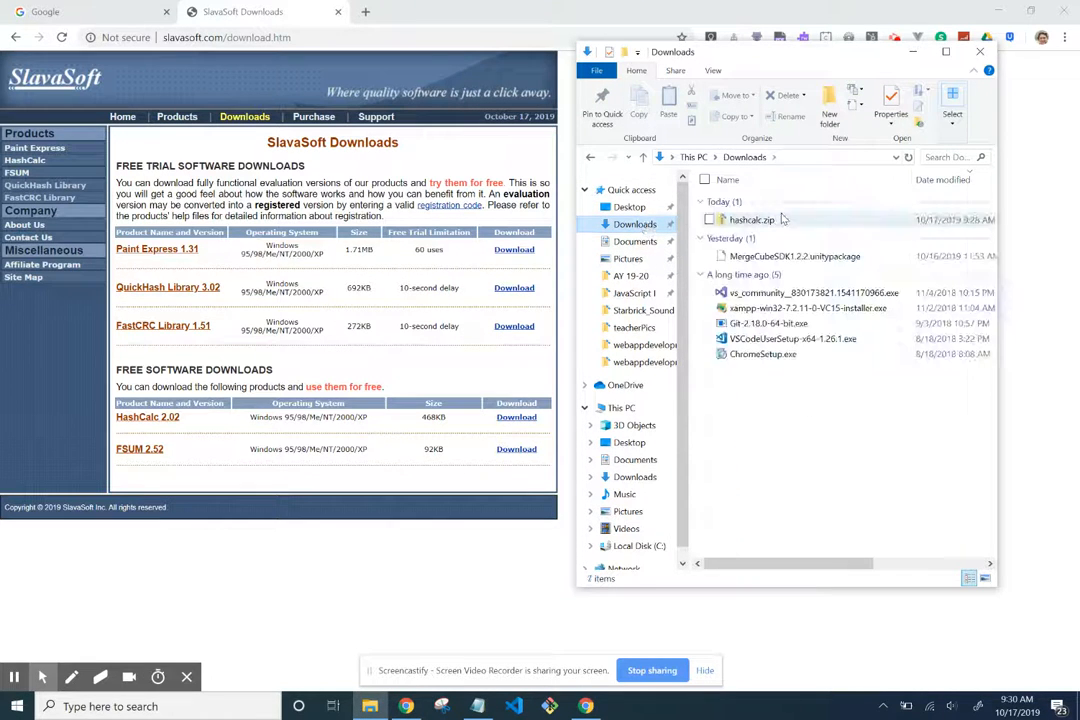
{"action": "double_click", "coordinate": [752, 218]}
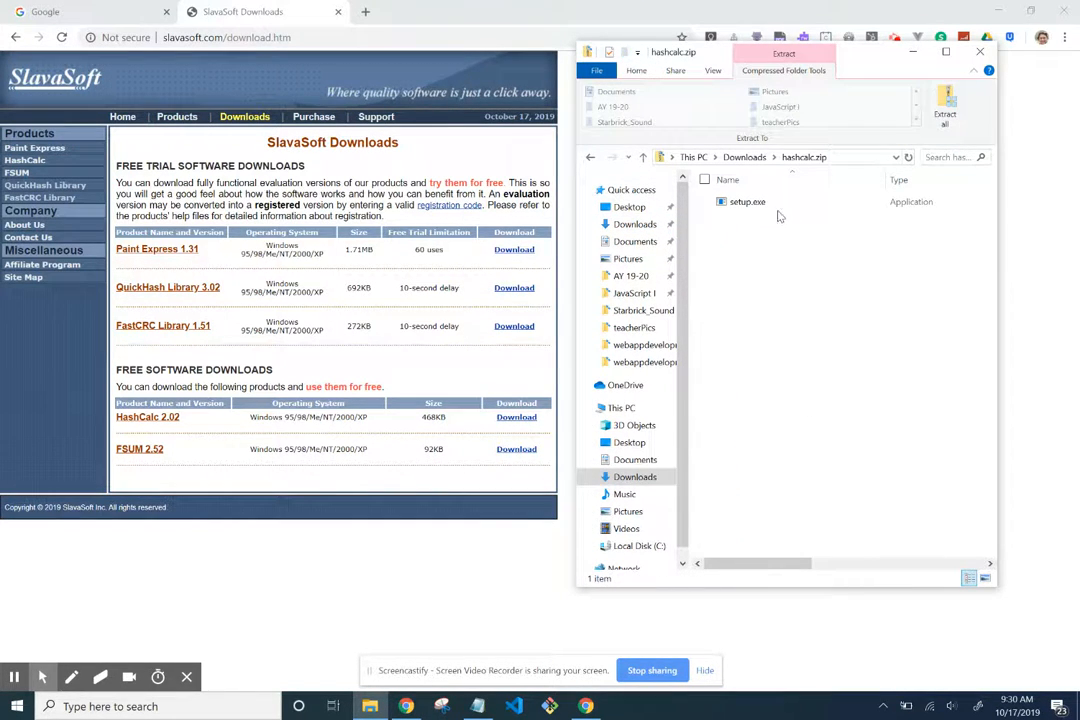
{"action": "left_click", "coordinate": [748, 200]}
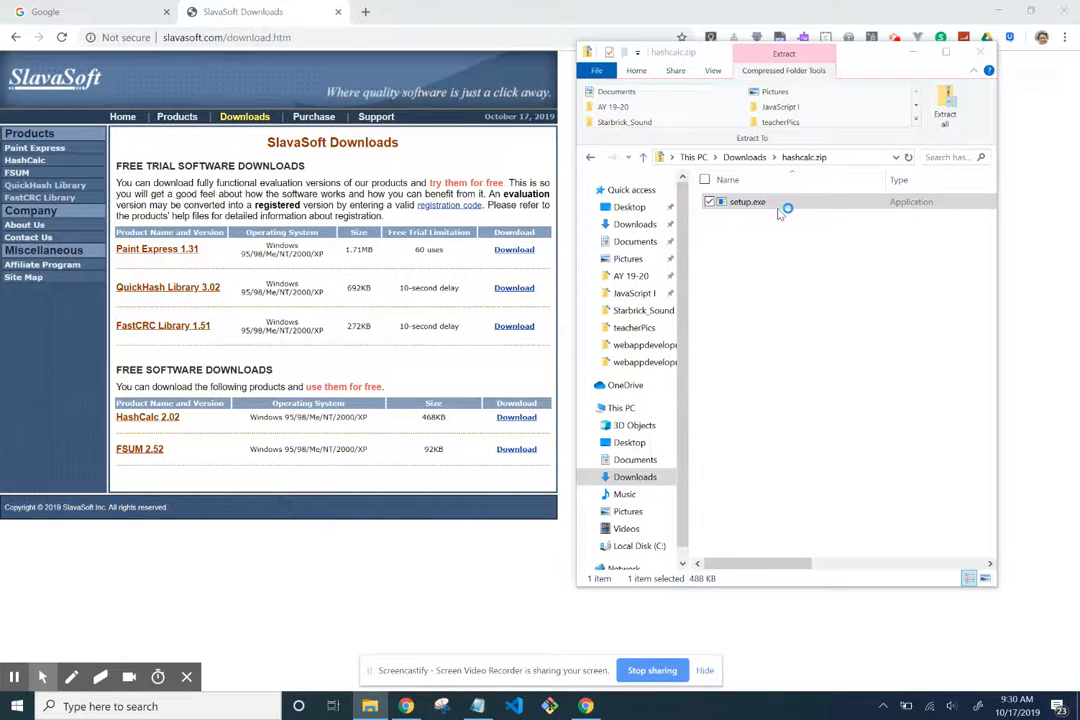
{"action": "double_click", "coordinate": [748, 200]}
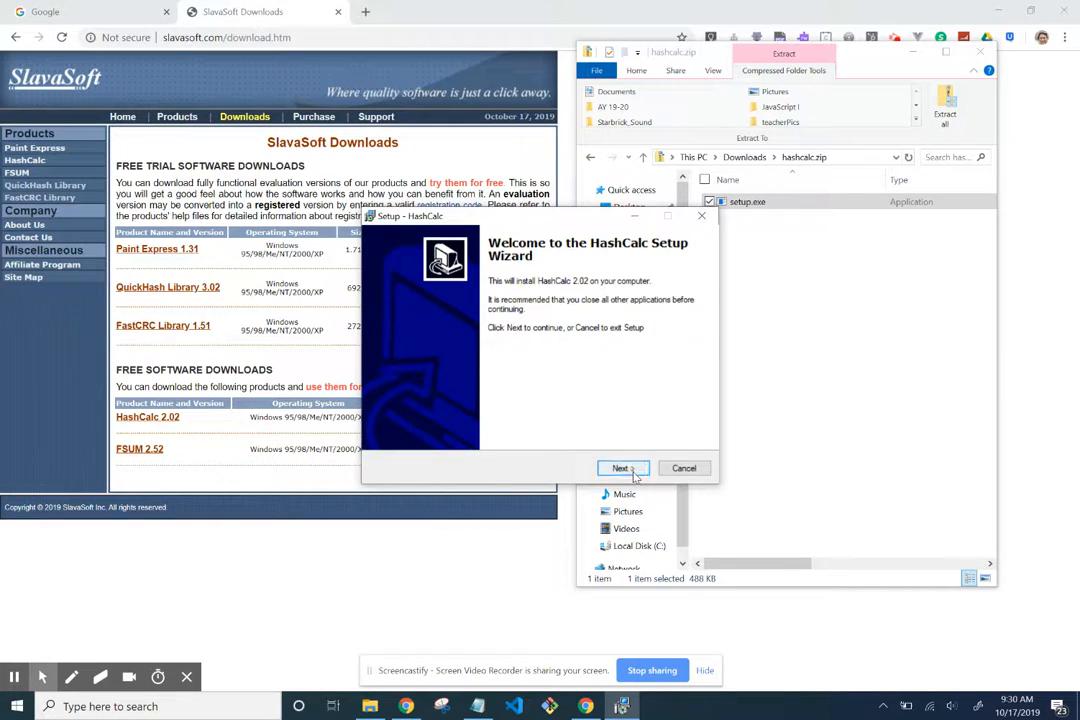
Install HashCalc accepting the license and default folder, Start Menu and desktop icon, then finish to launch it.
{"action": "left_click", "coordinate": [620, 468]}
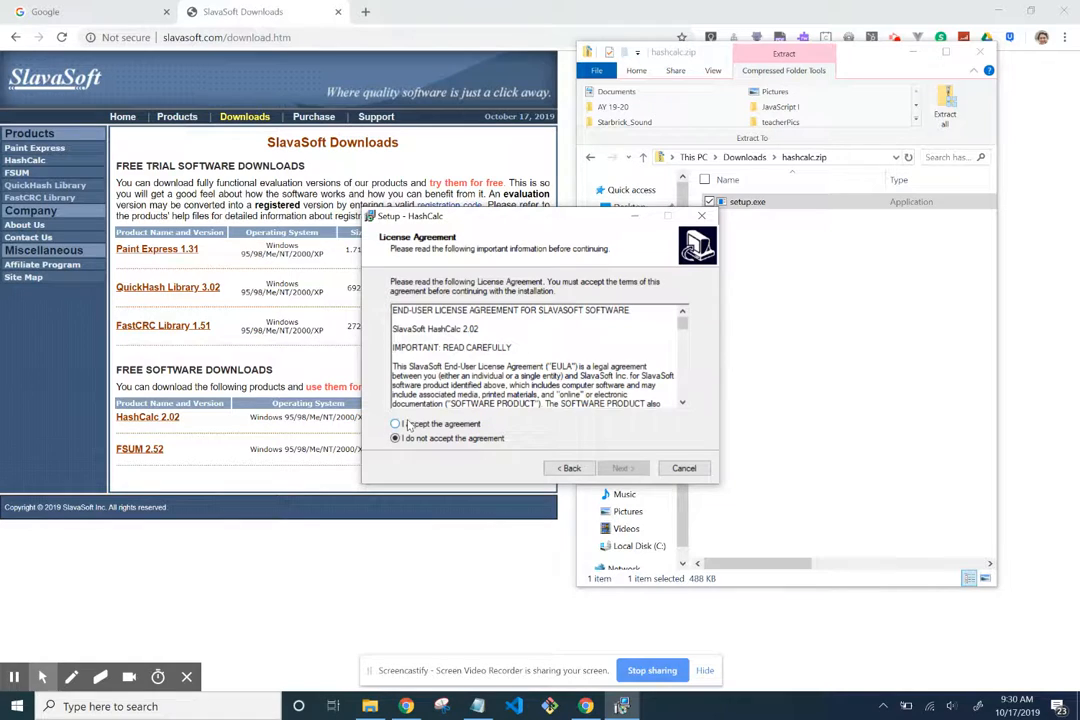
{"action": "left_click", "coordinate": [620, 468]}
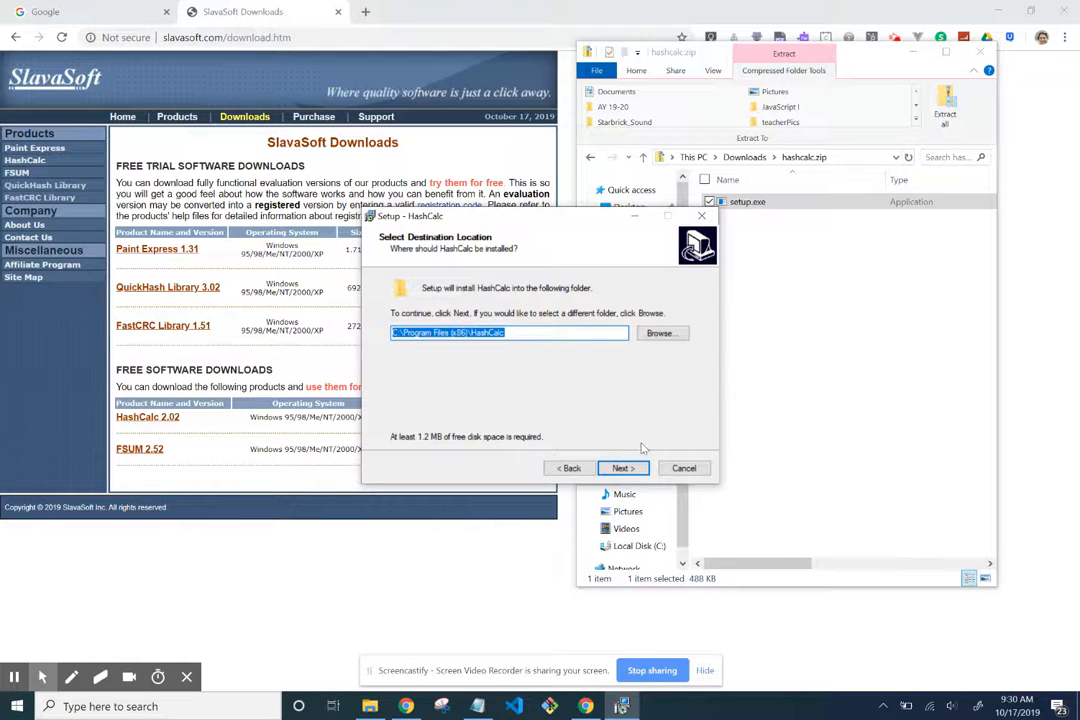
{"action": "left_click", "coordinate": [622, 468]}
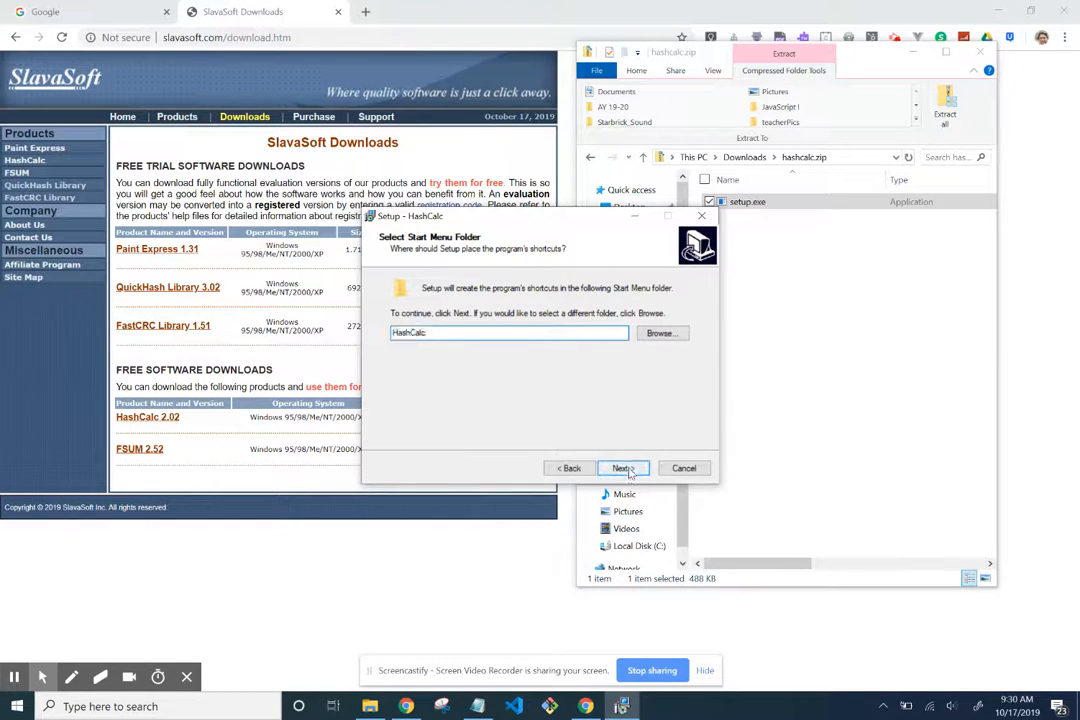
{"action": "left_click", "coordinate": [620, 468]}
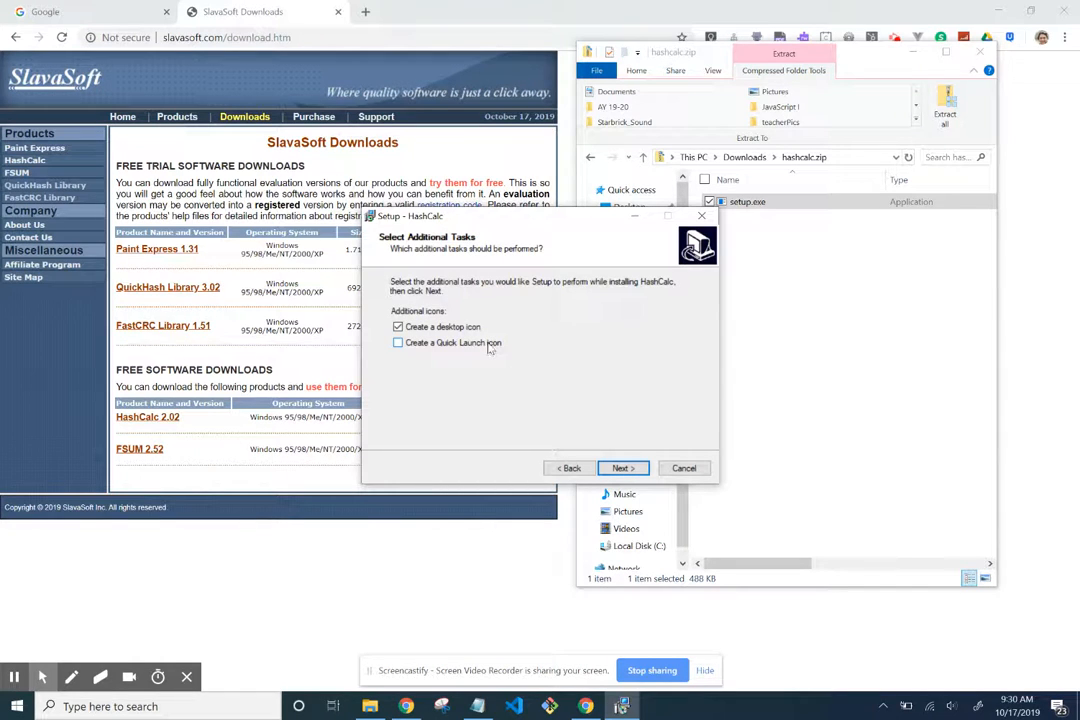
{"action": "mouse_move", "coordinate": [530, 390]}
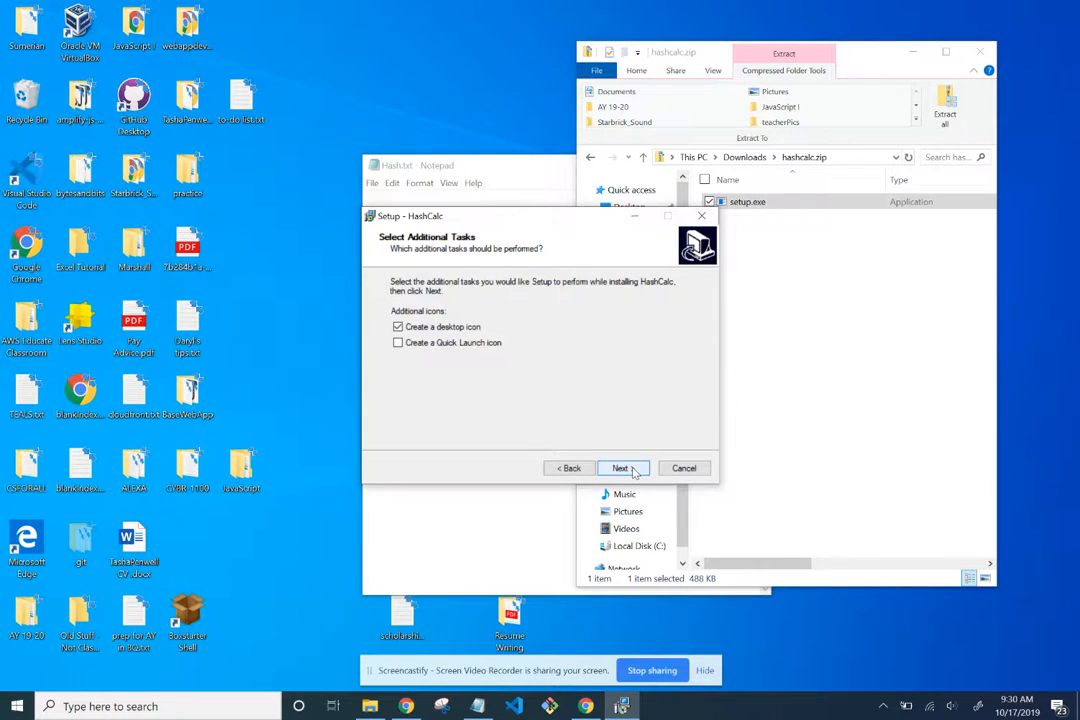
{"action": "left_click", "coordinate": [622, 468]}
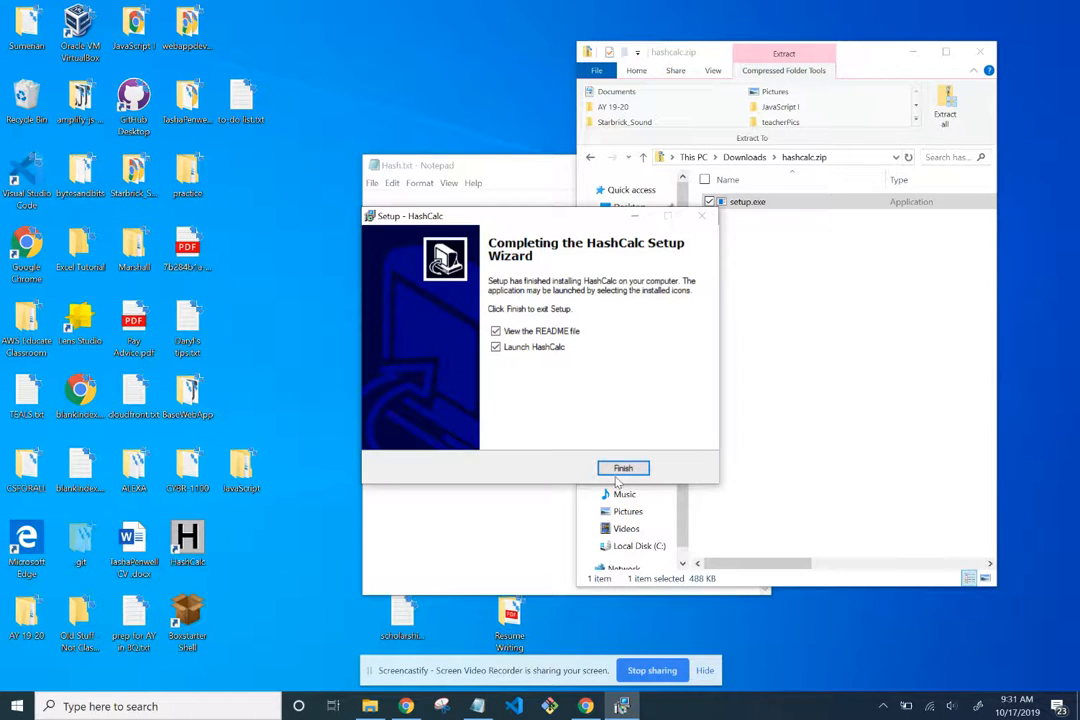
{"action": "left_click", "coordinate": [622, 468]}
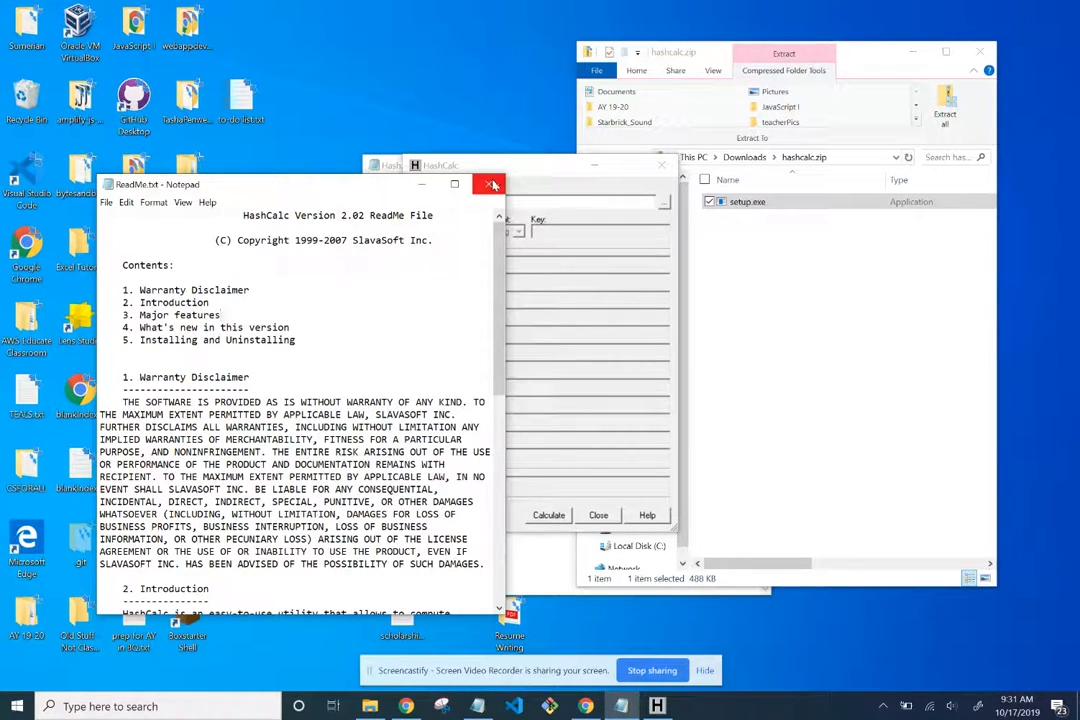
Close the README and set HashCalc's data format to File.
{"action": "left_click", "coordinate": [492, 184]}
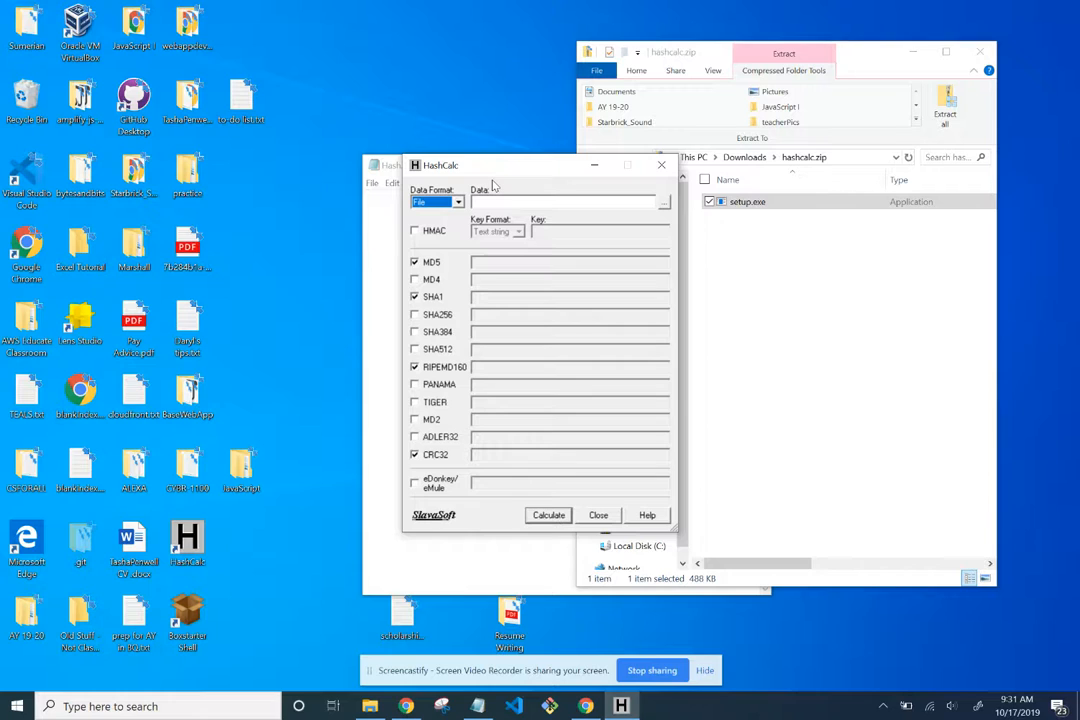
{"action": "mouse_move", "coordinate": [588, 236]}
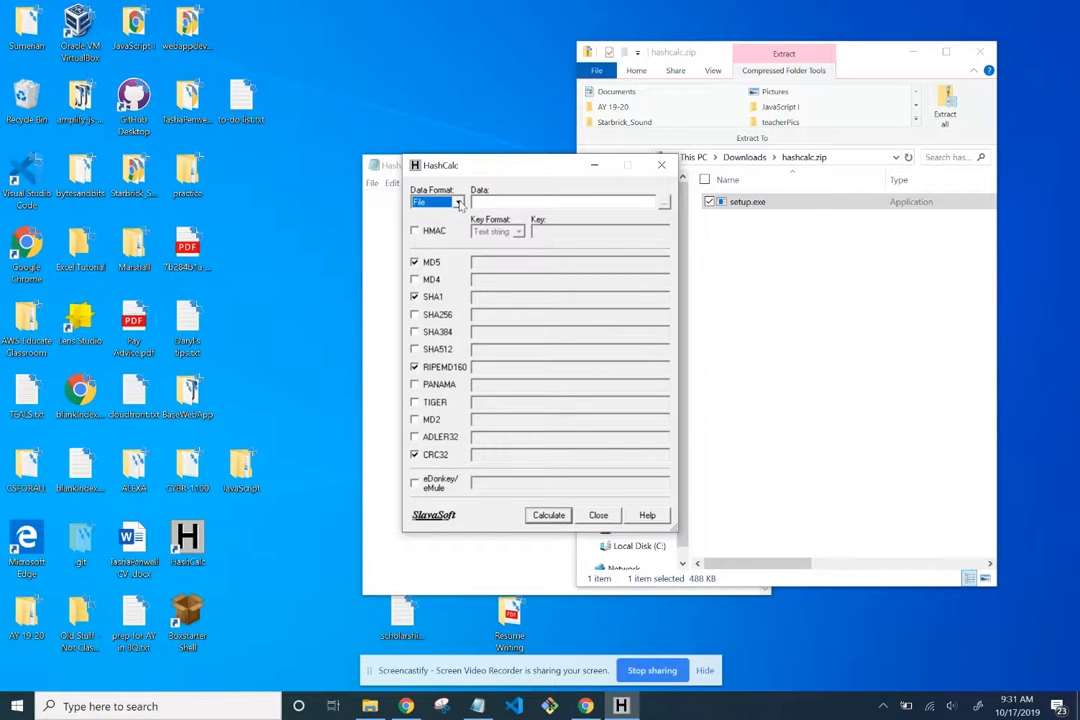
{"action": "left_click", "coordinate": [460, 202]}
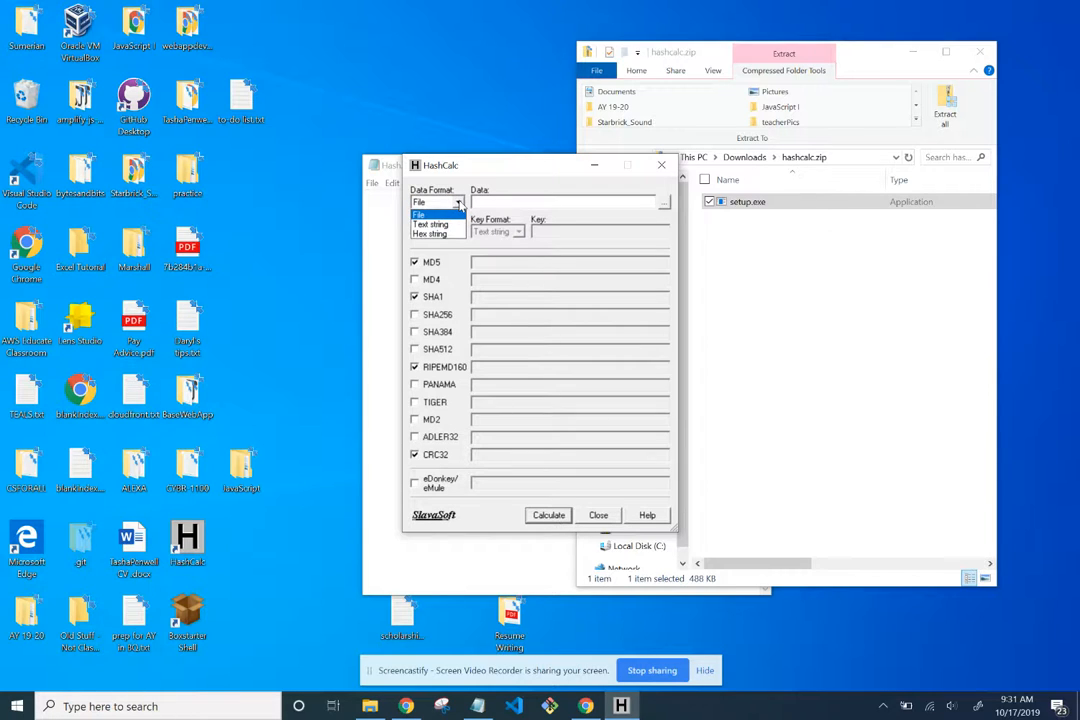
{"action": "left_click", "coordinate": [420, 202]}
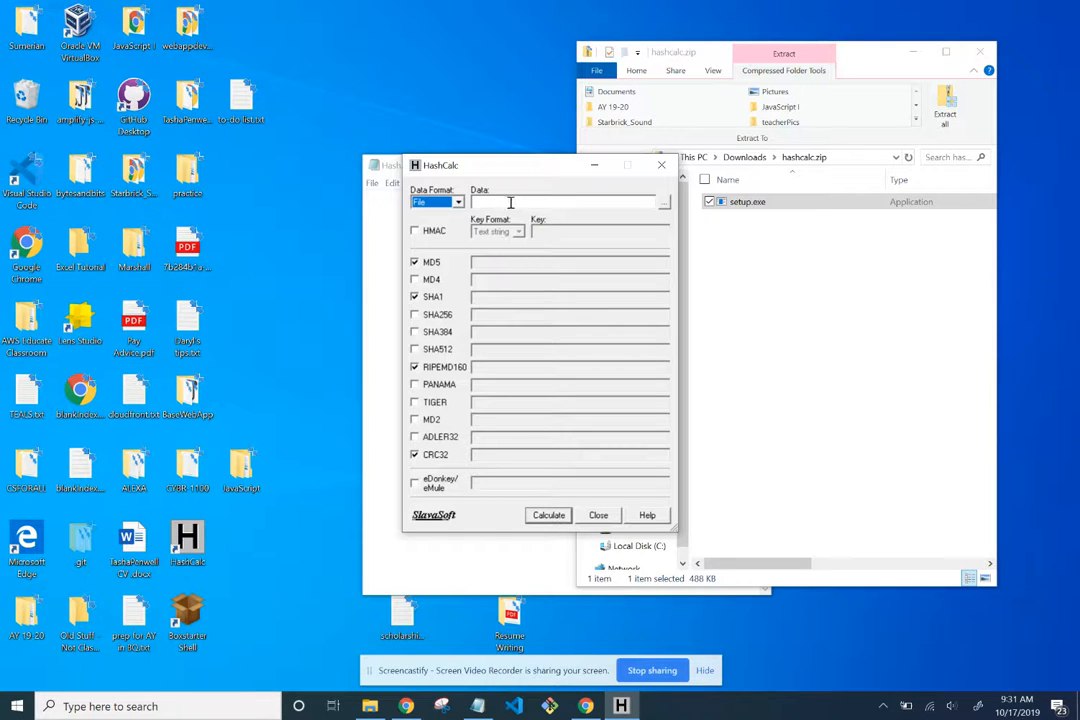
{"action": "mouse_move", "coordinate": [664, 202]}
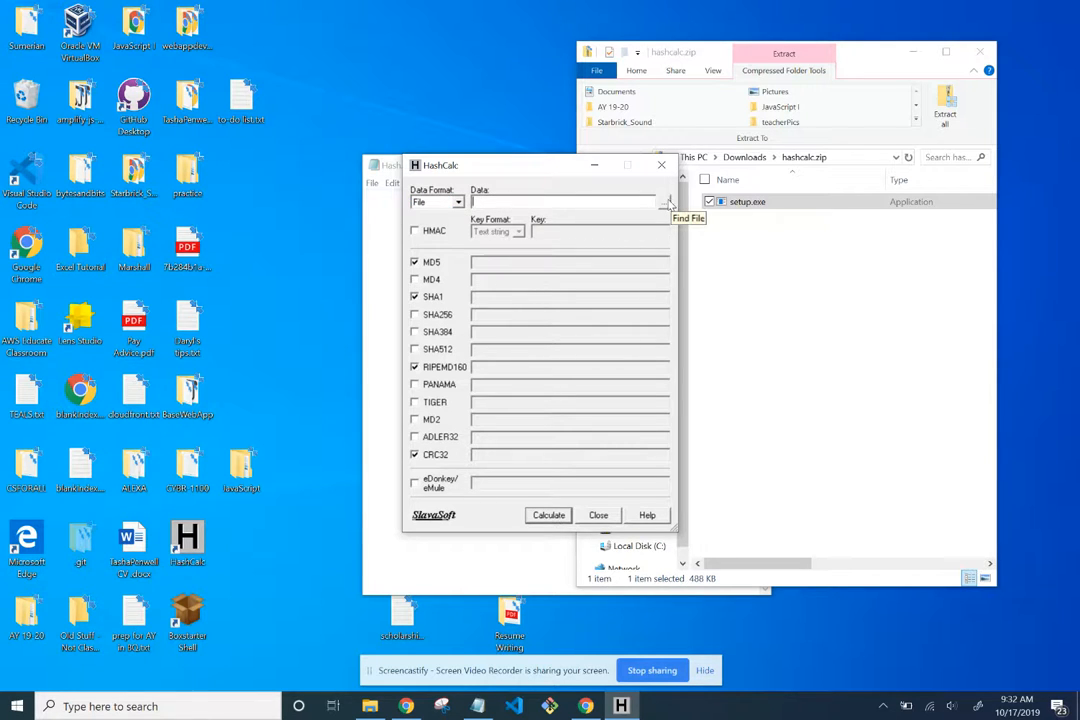
Browse to Desktop > CYBR-1100 and choose Hash.txt as the file to hash.
{"action": "left_click", "coordinate": [666, 200]}
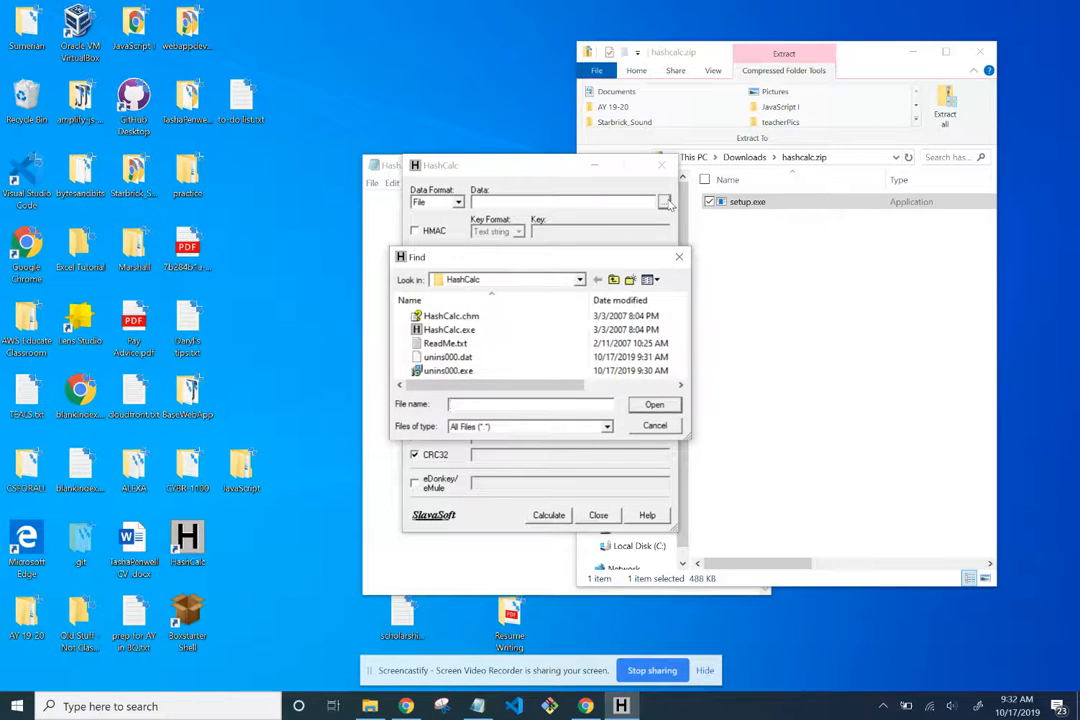
{"action": "left_click", "coordinate": [444, 344]}
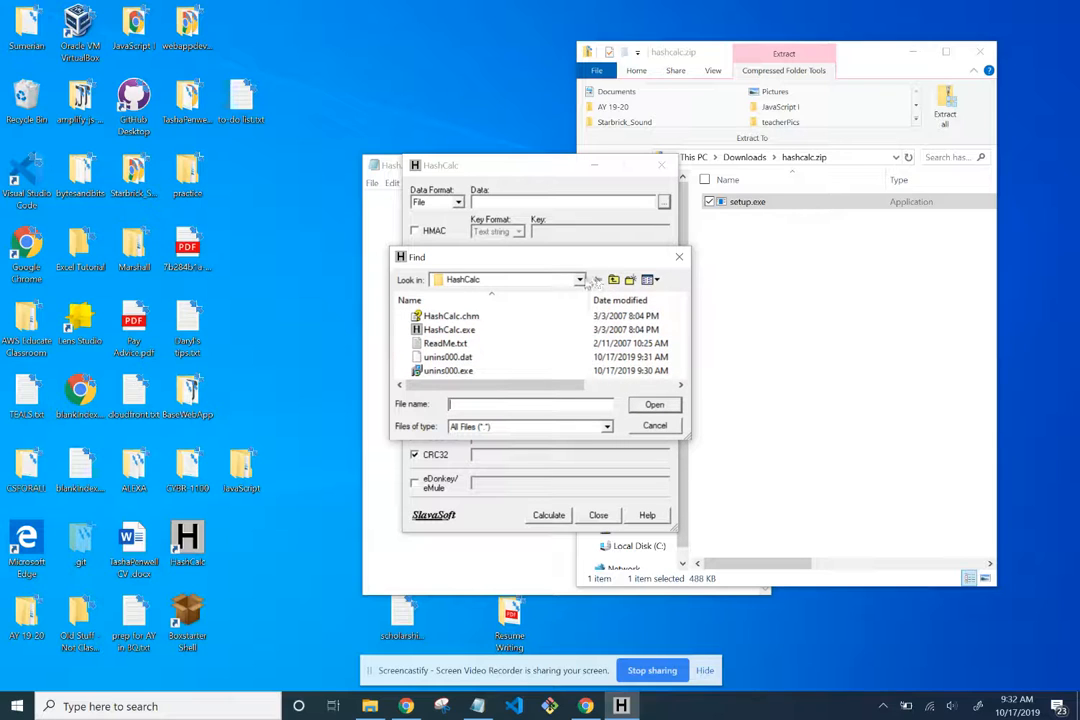
{"action": "left_click", "coordinate": [580, 280]}
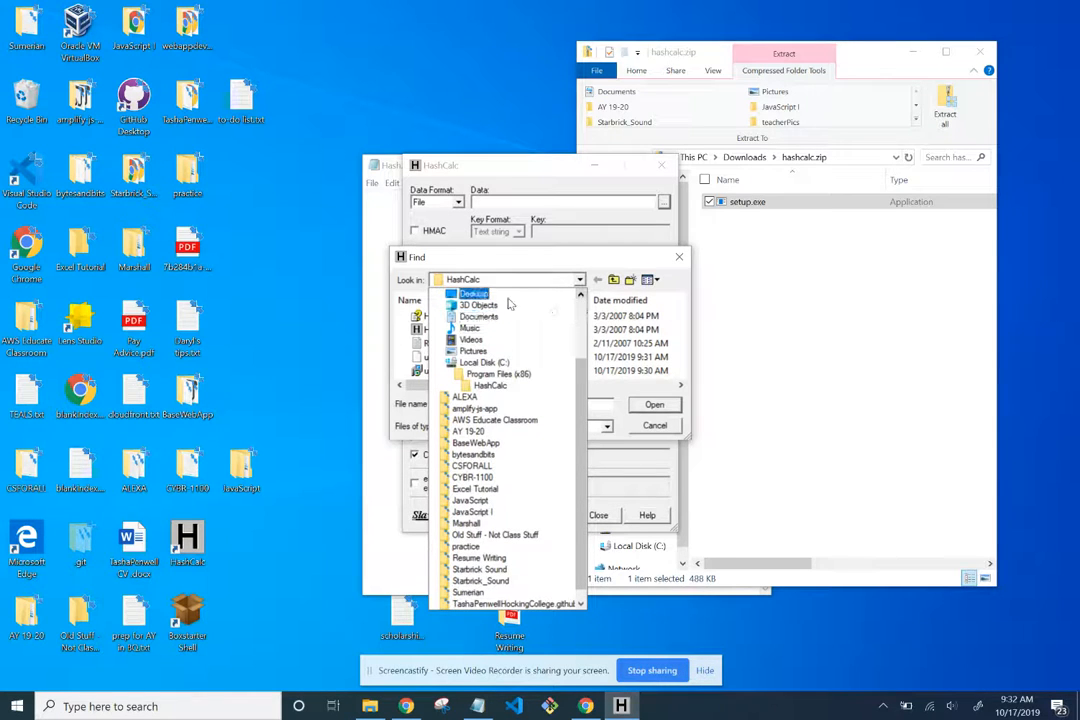
{"action": "left_click", "coordinate": [472, 292]}
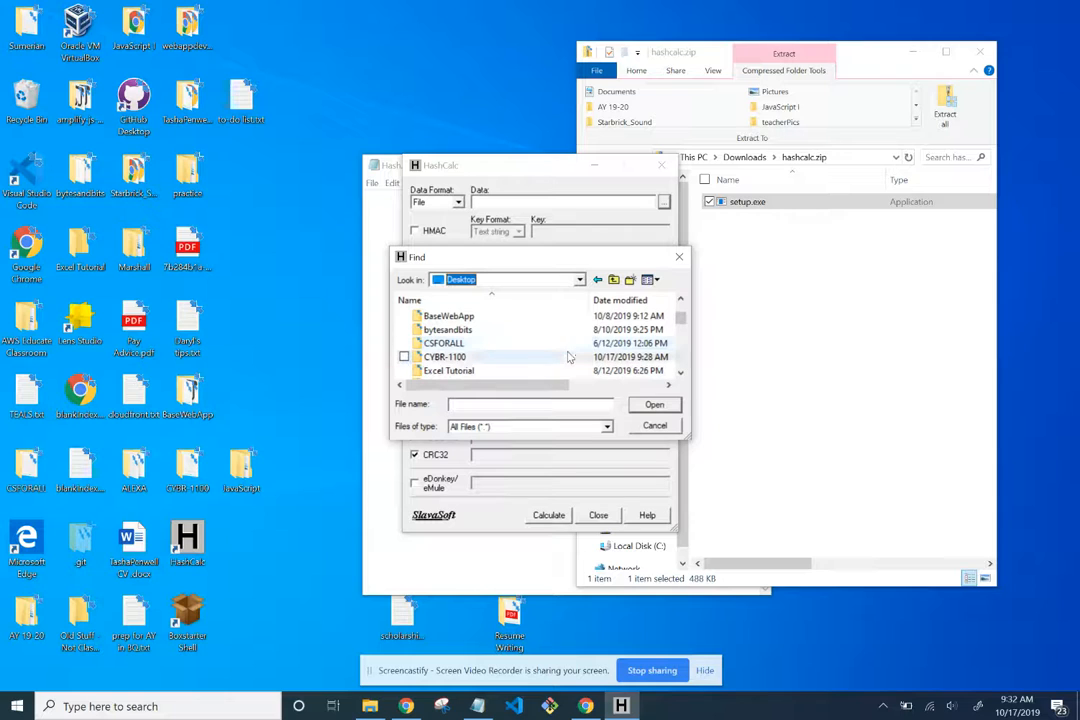
{"action": "left_click", "coordinate": [444, 356]}
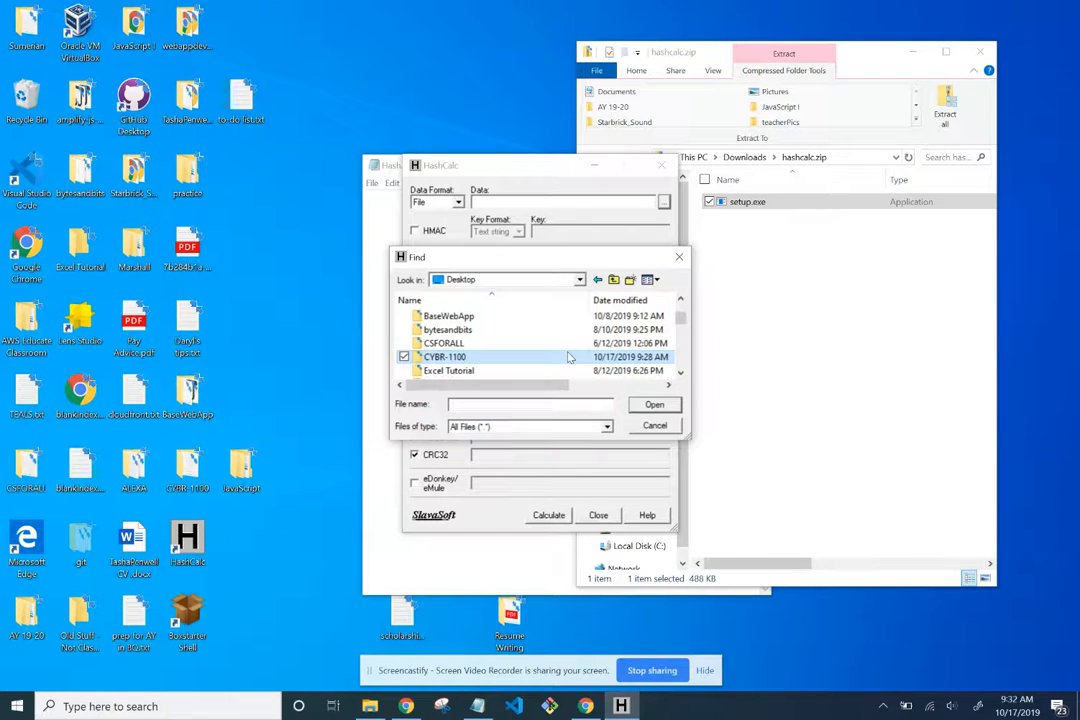
{"action": "double_click", "coordinate": [444, 356]}
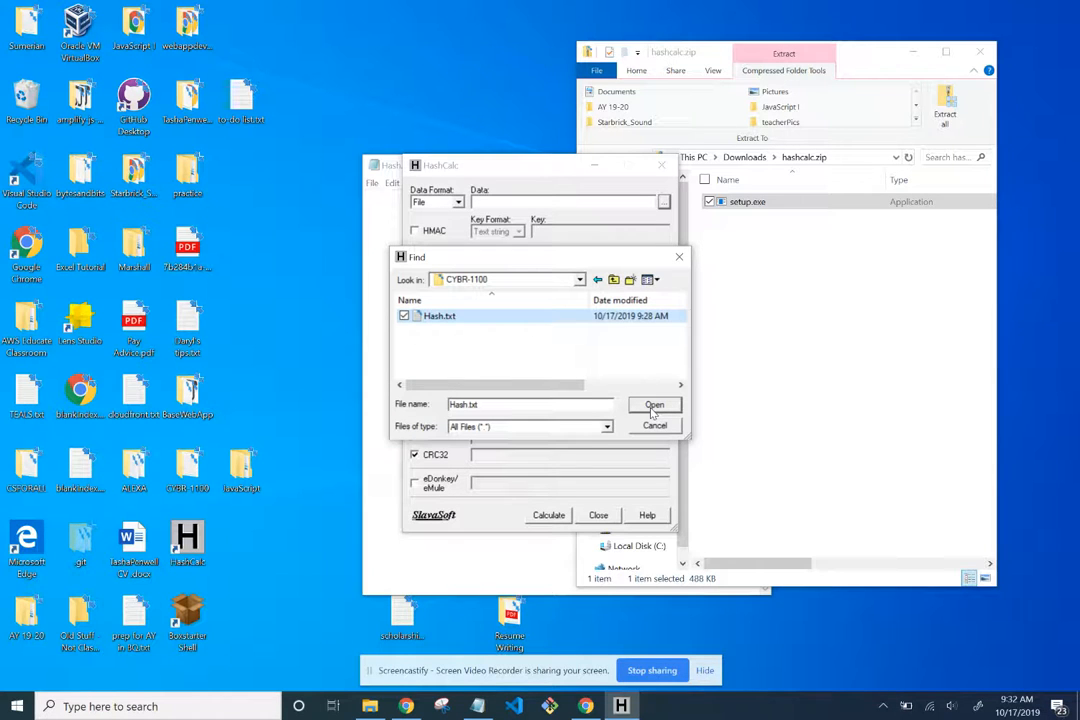
Confirm Hash.txt as HashCalc's data file with only MD5 selected.
{"action": "left_click", "coordinate": [654, 404]}
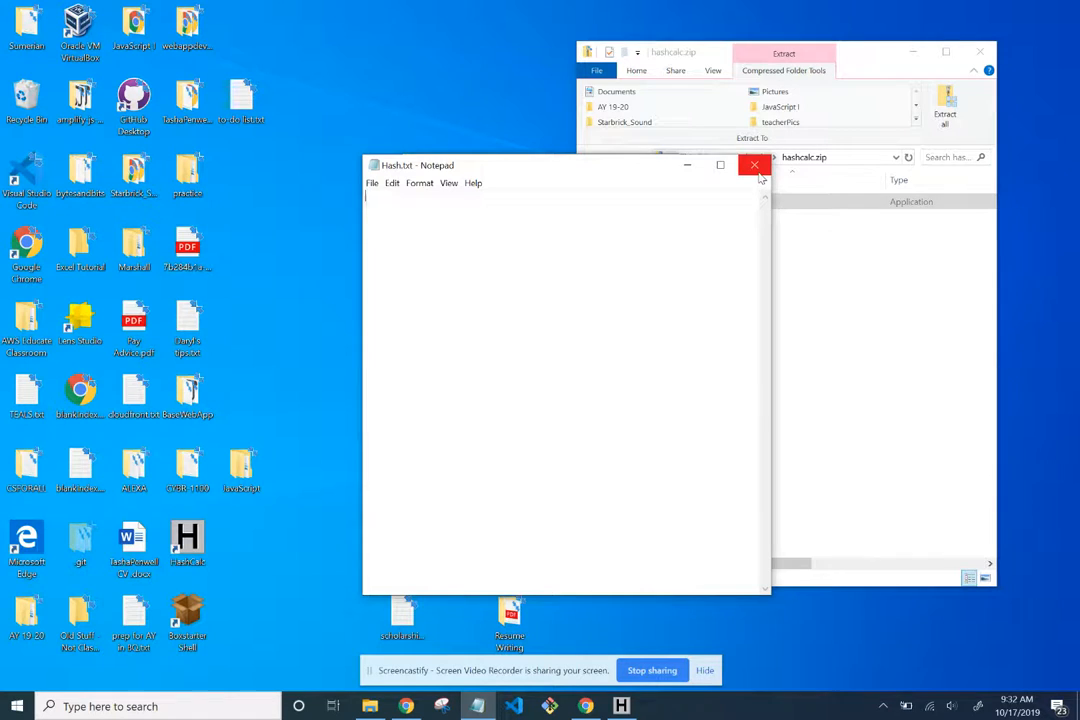
Close Notepad and reopen Hash.txt from the CYBR-1100 folder in File Explorer.
{"action": "left_click", "coordinate": [754, 164]}
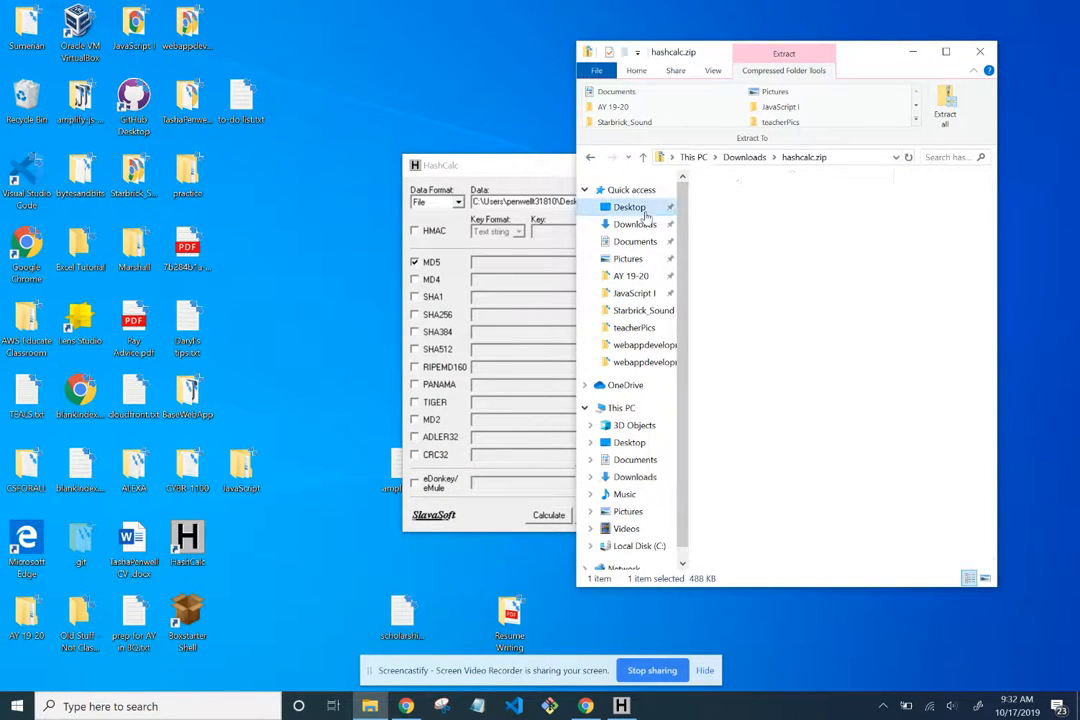
{"action": "left_click", "coordinate": [628, 206]}
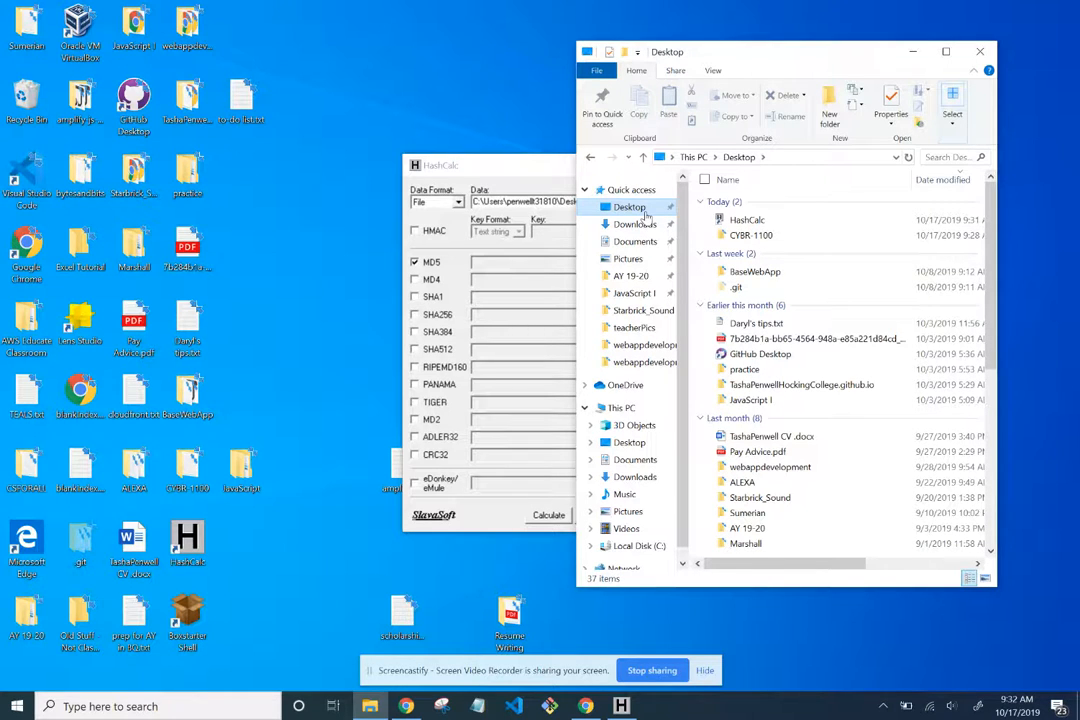
{"action": "left_click", "coordinate": [752, 236]}
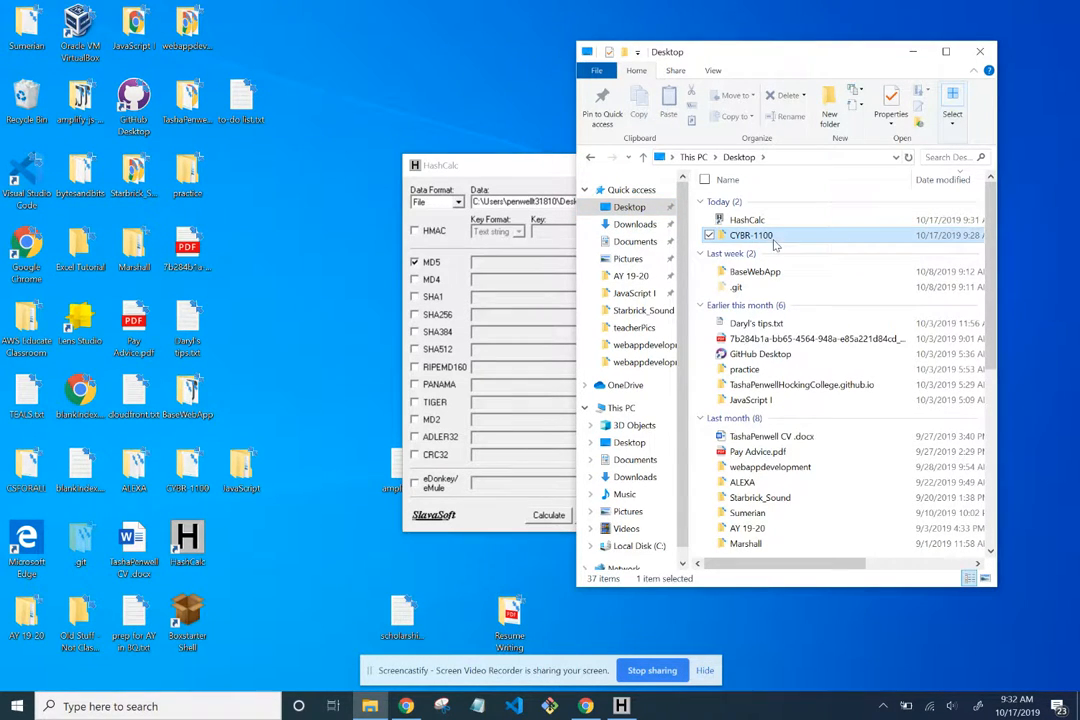
{"action": "double_click", "coordinate": [752, 236]}
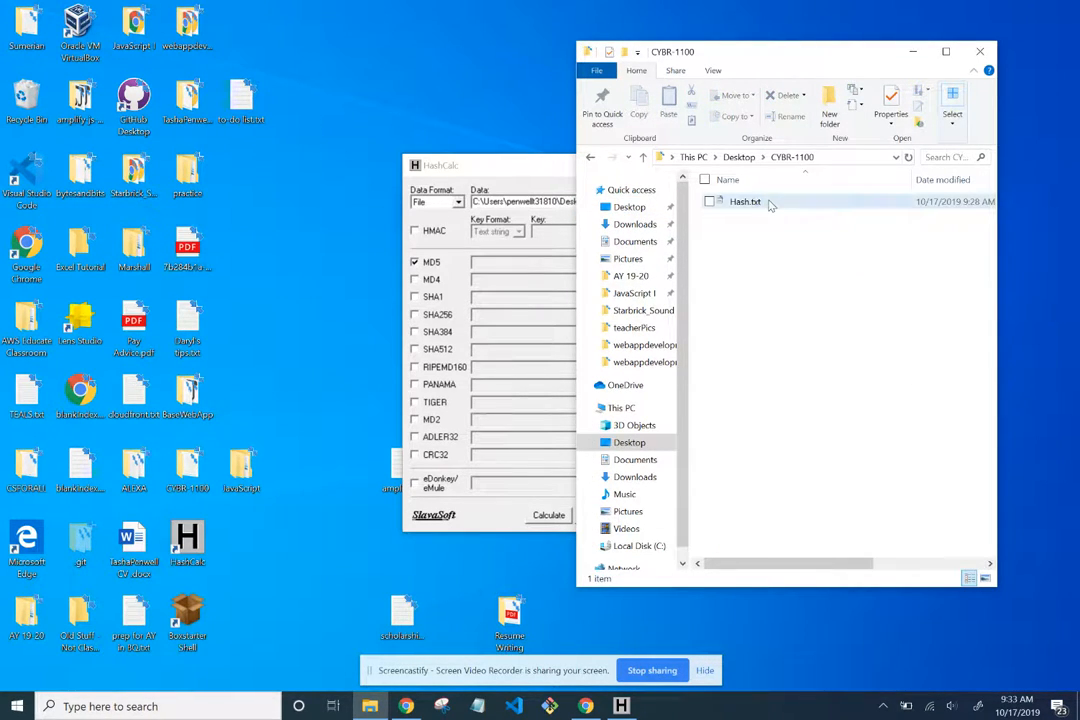
{"action": "double_click", "coordinate": [744, 200]}
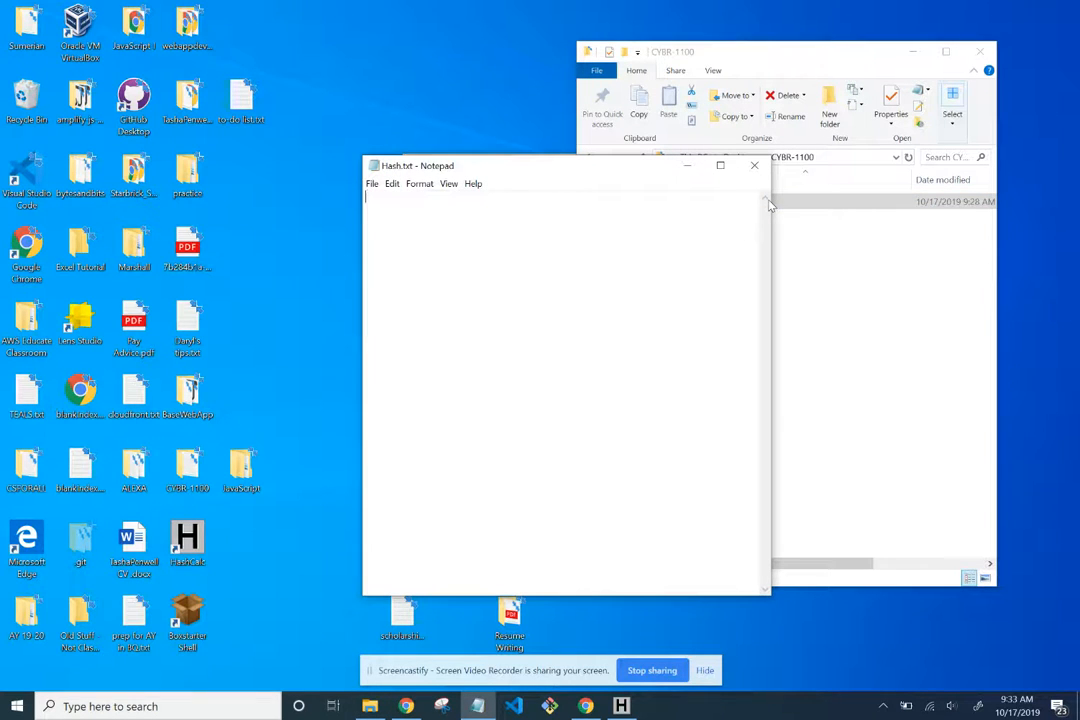
Type 'minor change' into Hash.txt, delete most of it, save and close Notepad.
{"action": "type", "text": "m"}
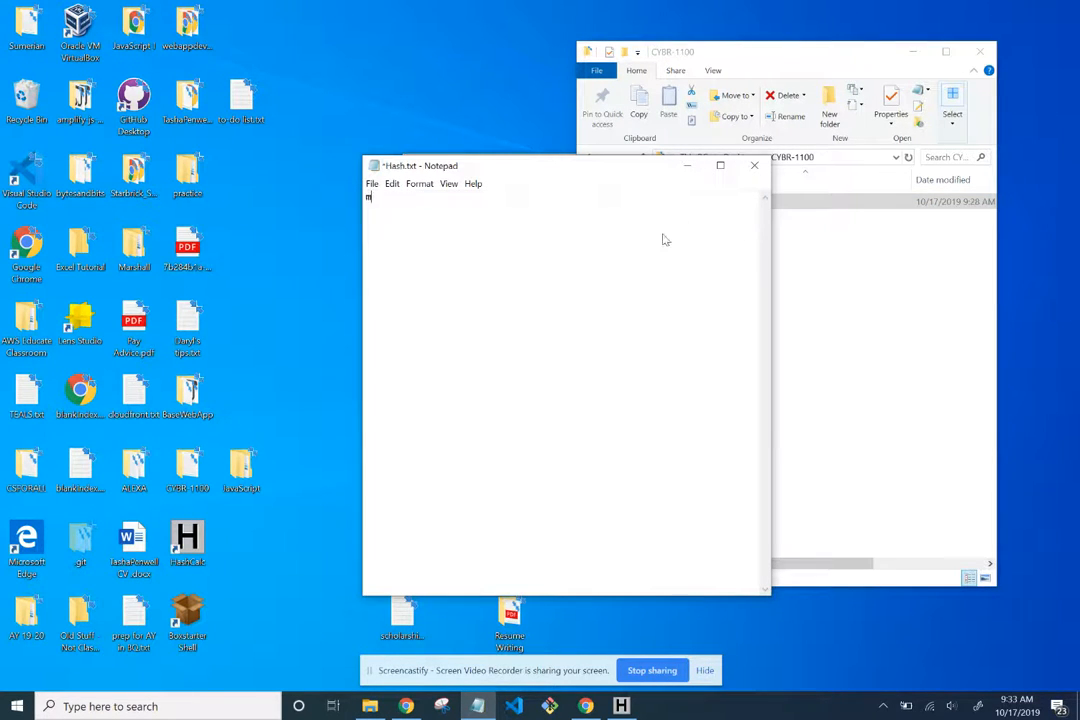
{"action": "type", "text": "inor change"}
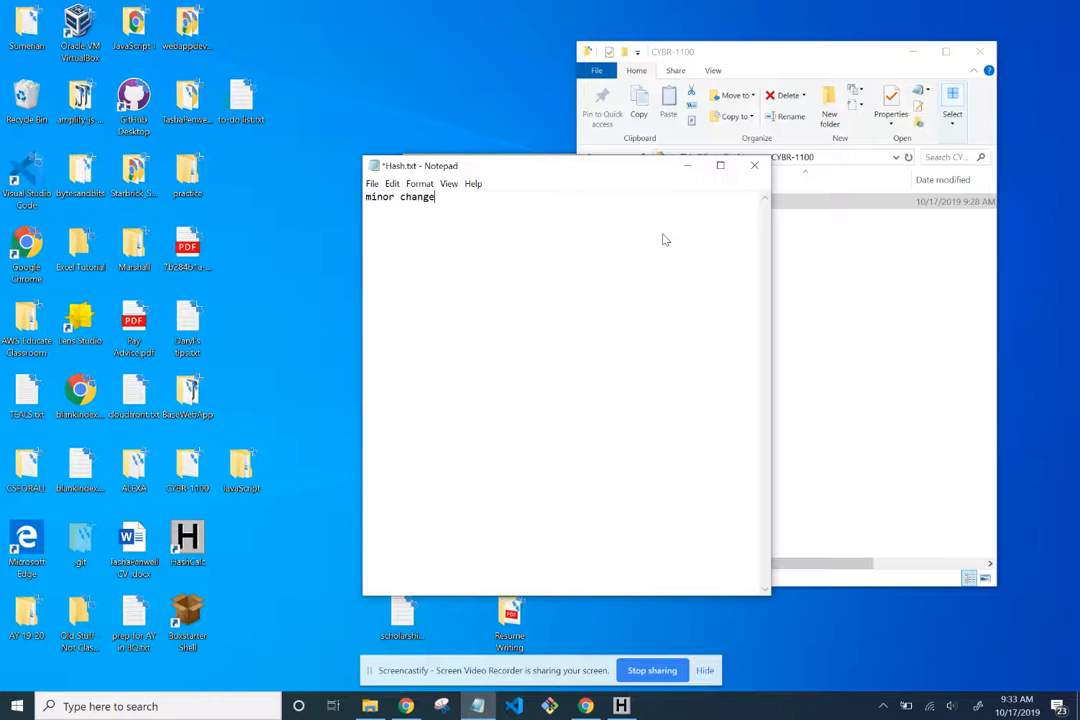
{"action": "key", "text": "BackSpace"}
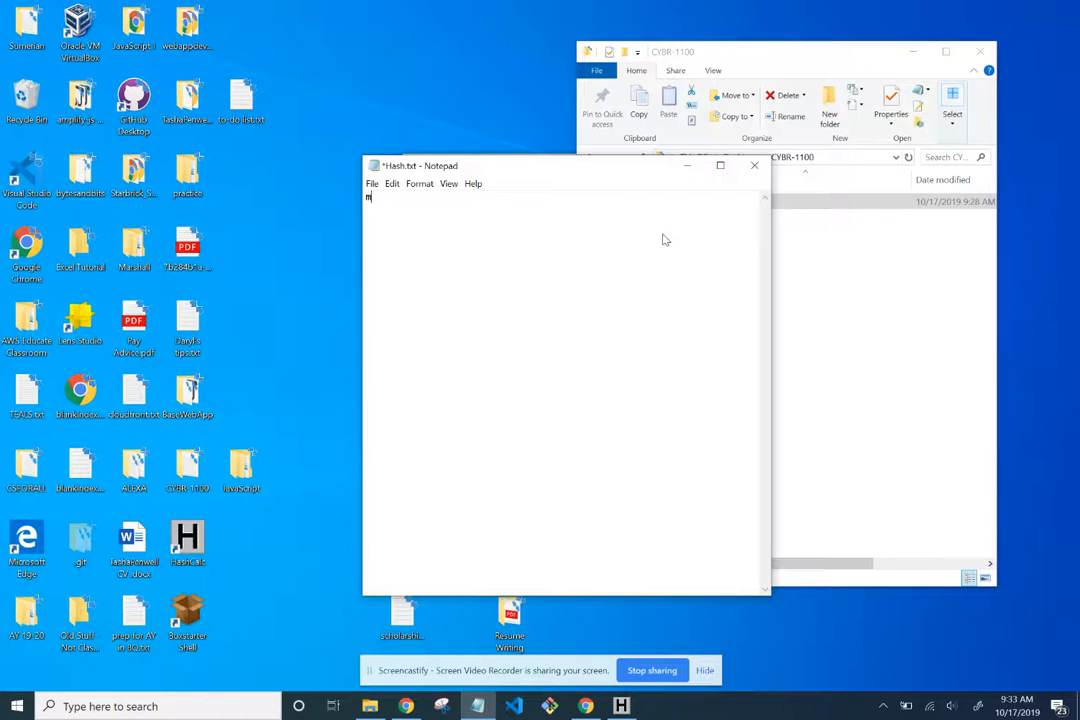
{"action": "mouse_move", "coordinate": [450, 184]}
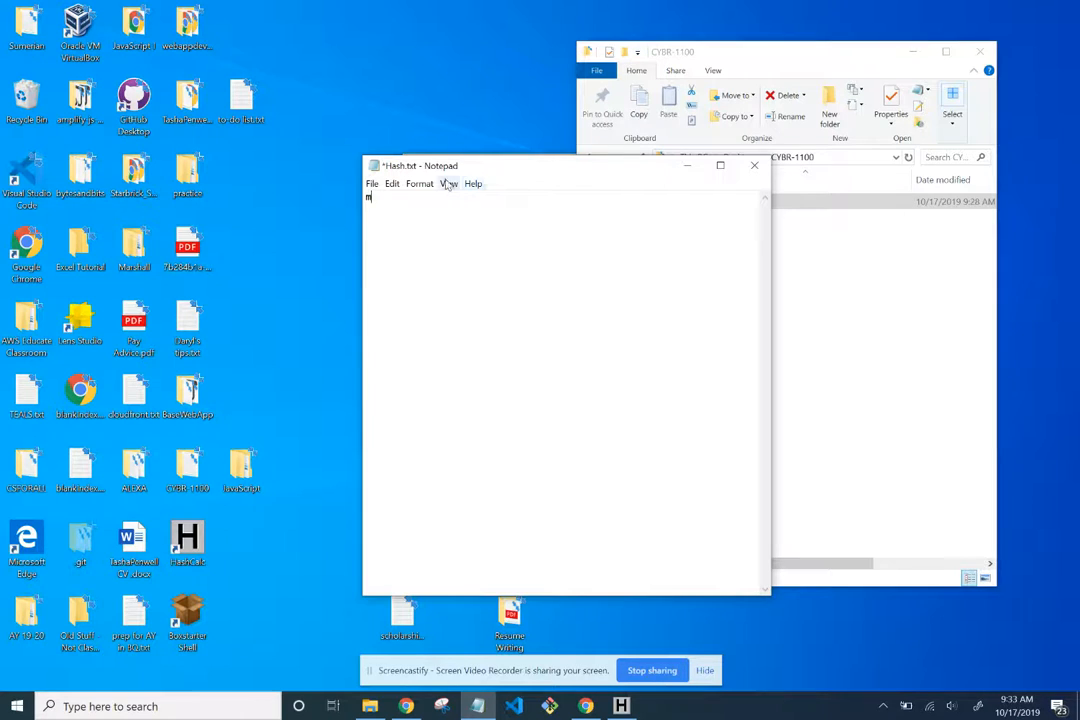
{"action": "left_click", "coordinate": [372, 184]}
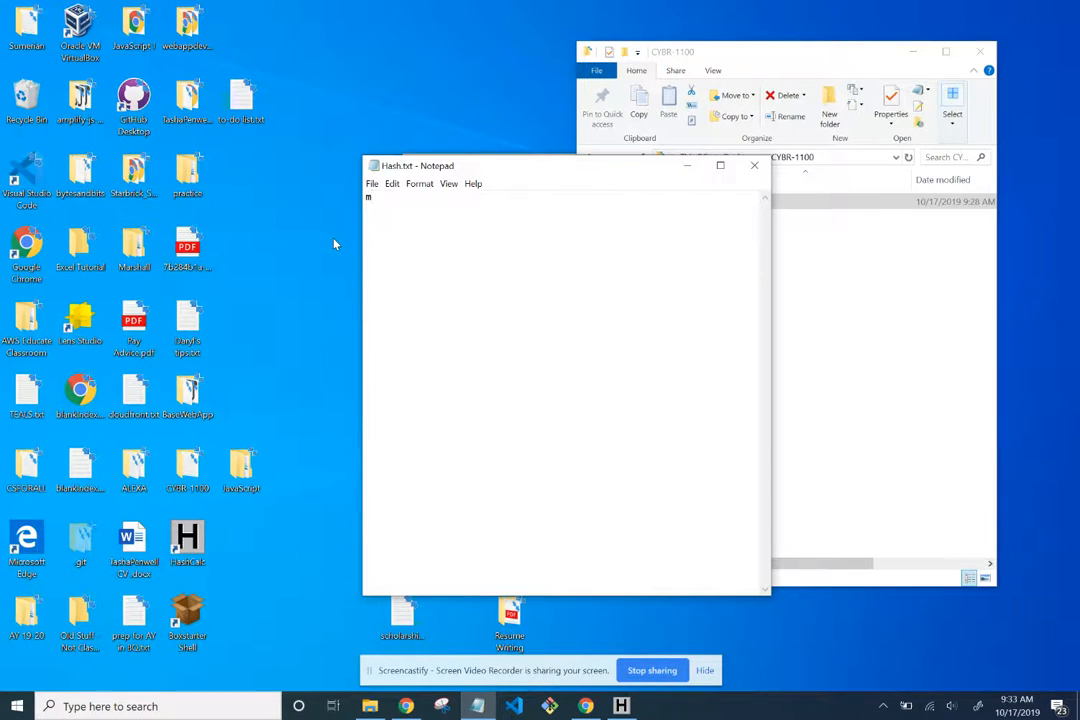
{"action": "mouse_move", "coordinate": [754, 164]}
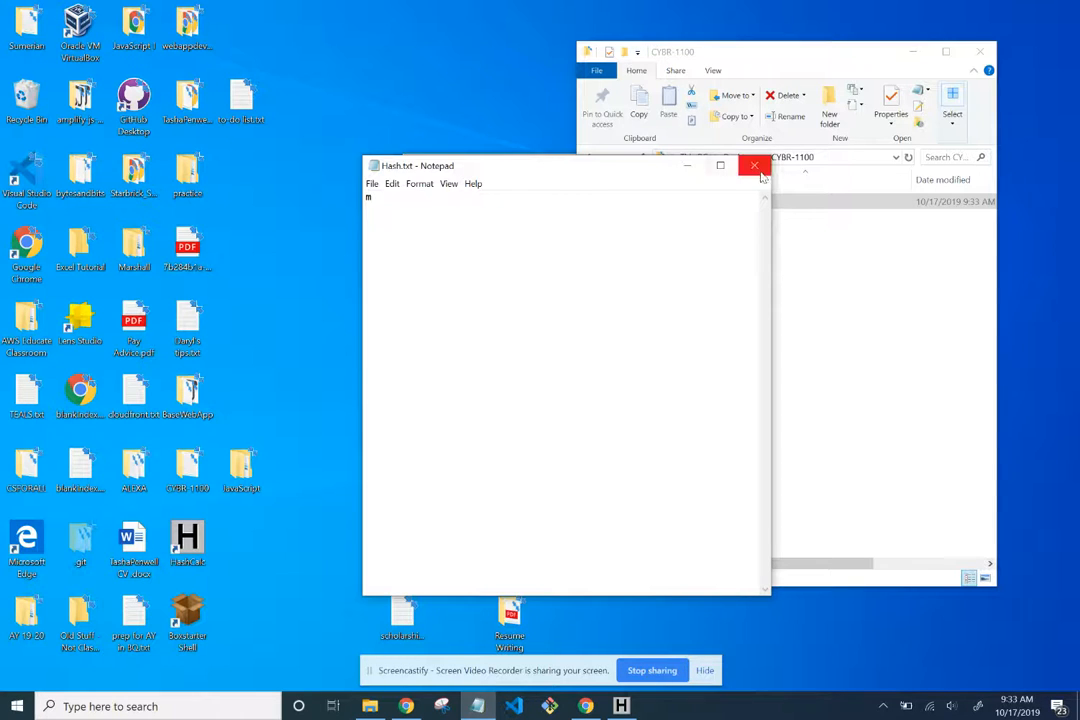
{"action": "left_click", "coordinate": [754, 164]}
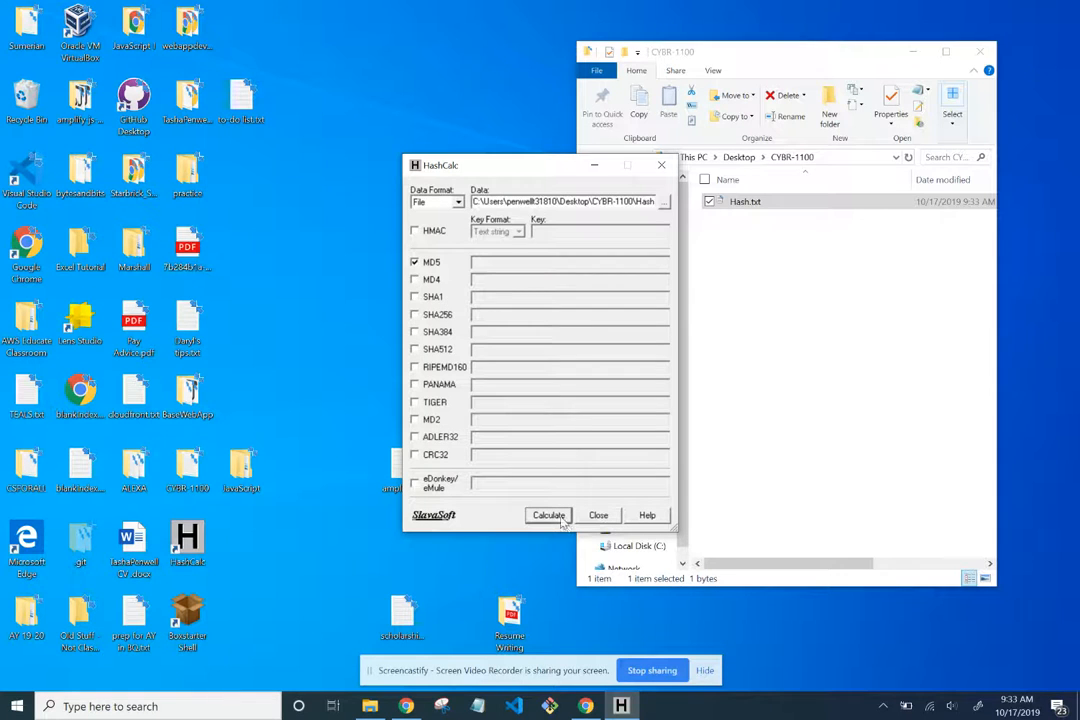
Calculate the MD5 of Hash.txt, then reopen Hash.txt in Notepad.
{"action": "left_click", "coordinate": [548, 514]}
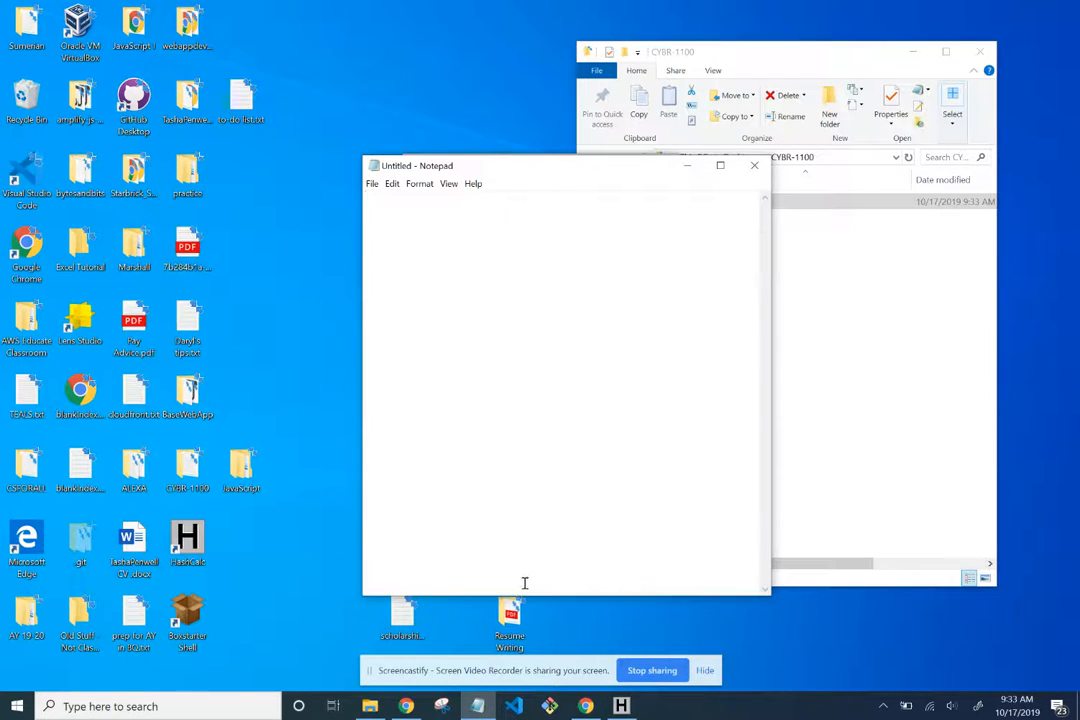
{"action": "left_click", "coordinate": [372, 184]}
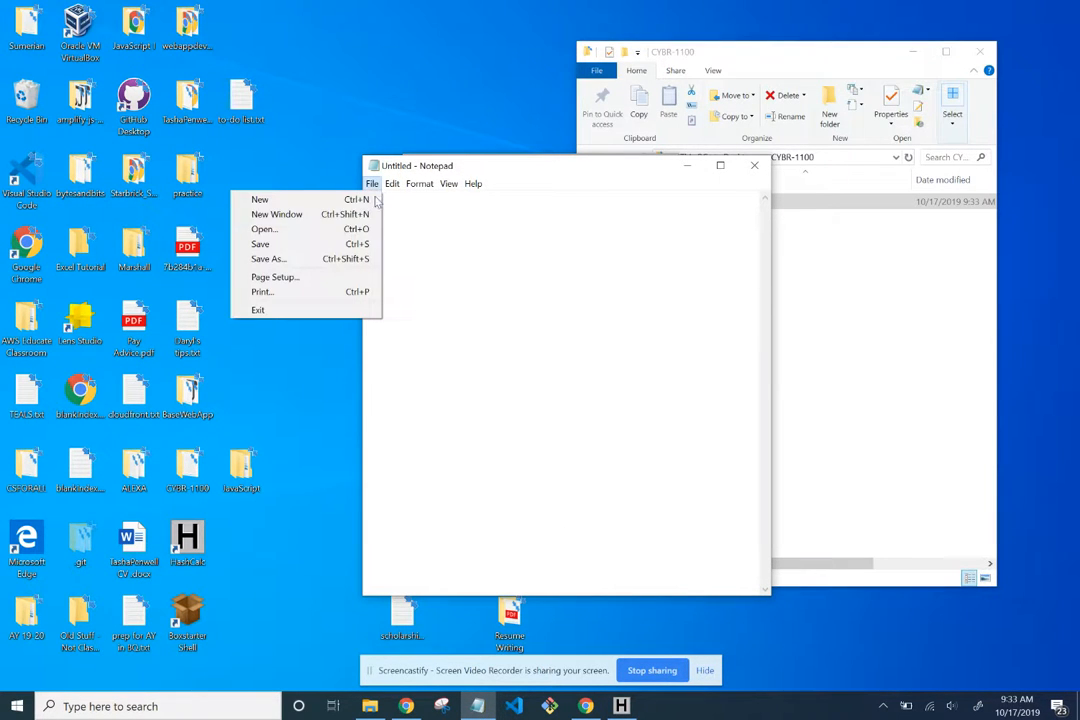
{"action": "left_click", "coordinate": [264, 228]}
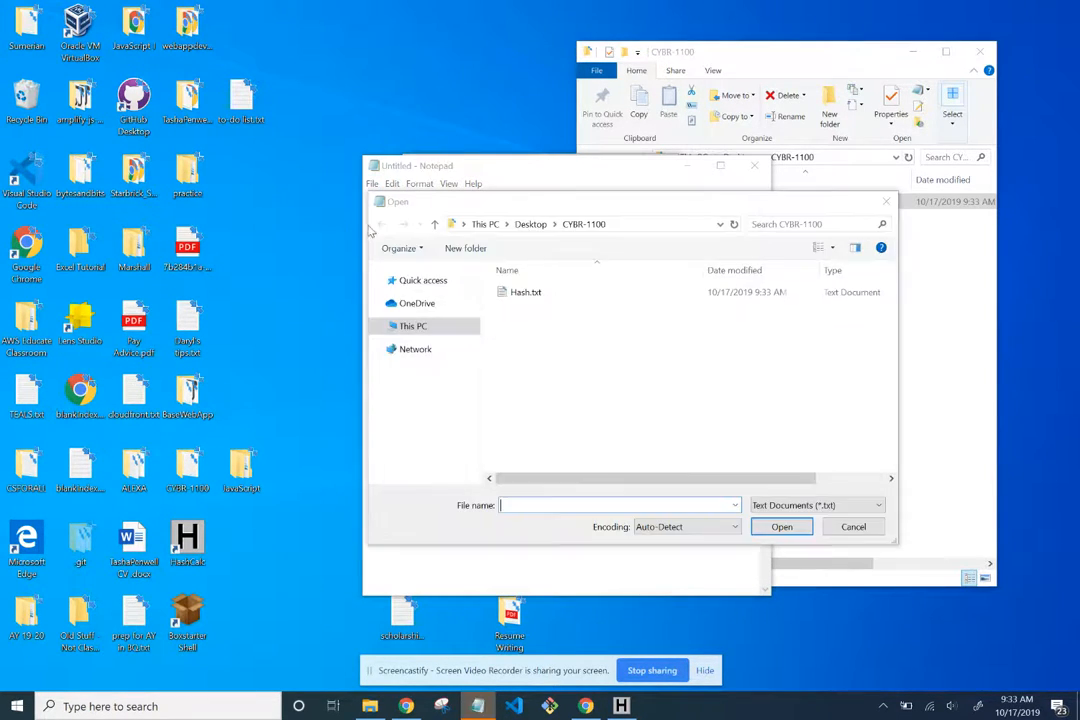
{"action": "double_click", "coordinate": [526, 292]}
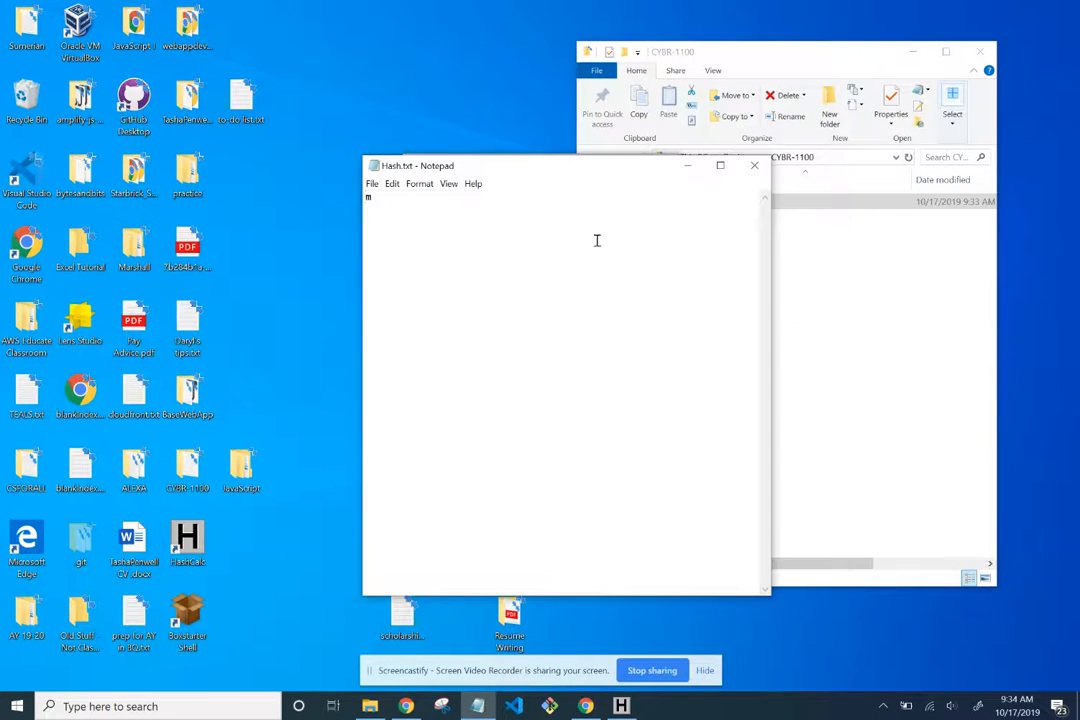
{"action": "mouse_move", "coordinate": [624, 176]}
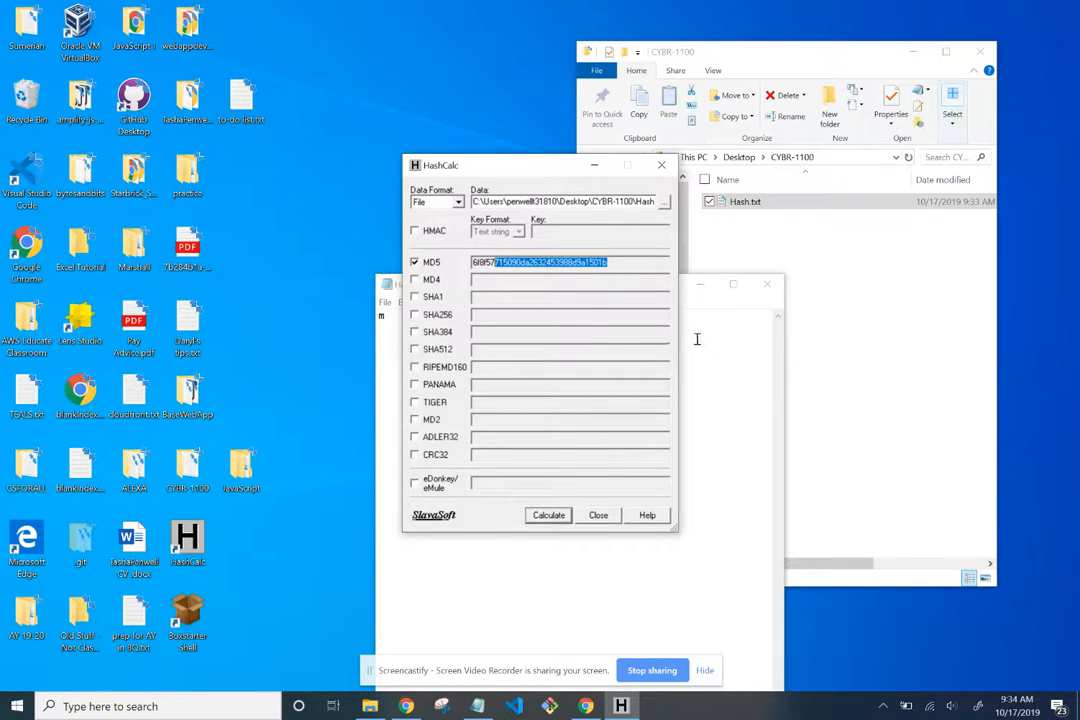
Add the word 'minor' to Hash.txt and save it.
{"action": "type", "text": "minor"}
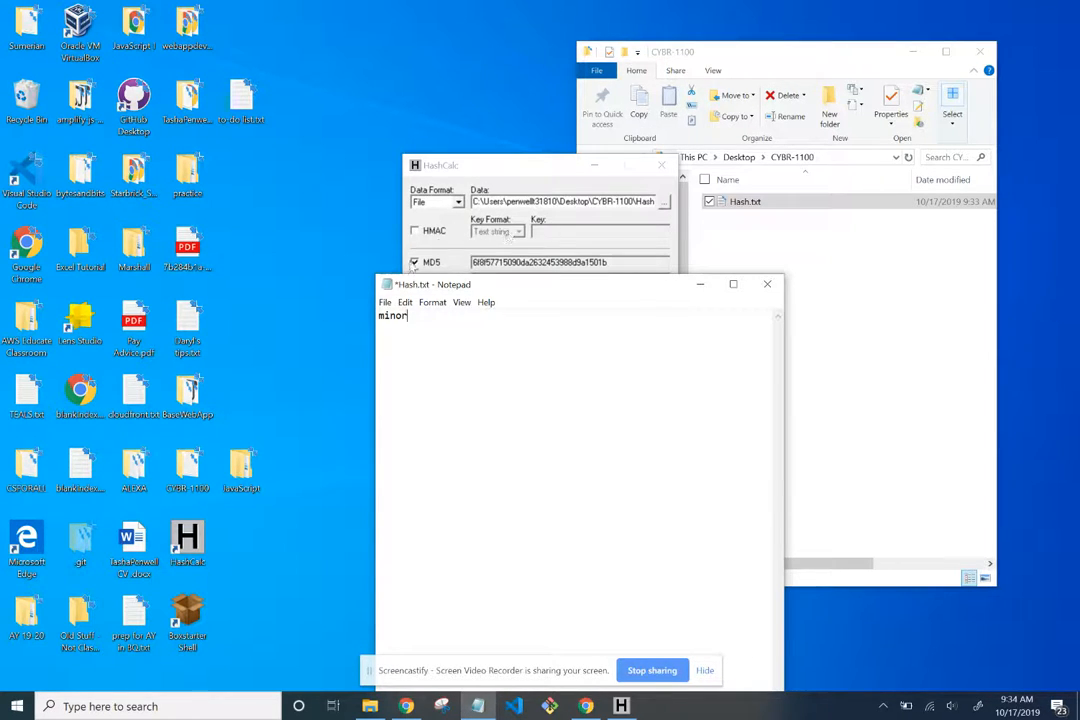
{"action": "left_click", "coordinate": [384, 302]}
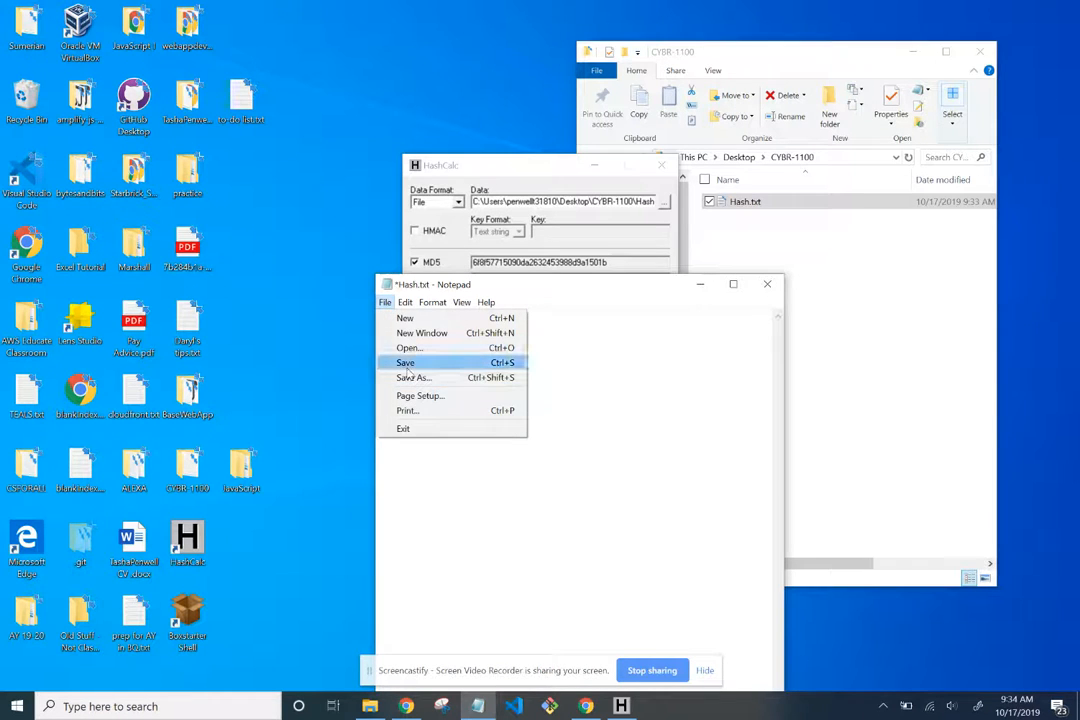
{"action": "left_click", "coordinate": [404, 362]}
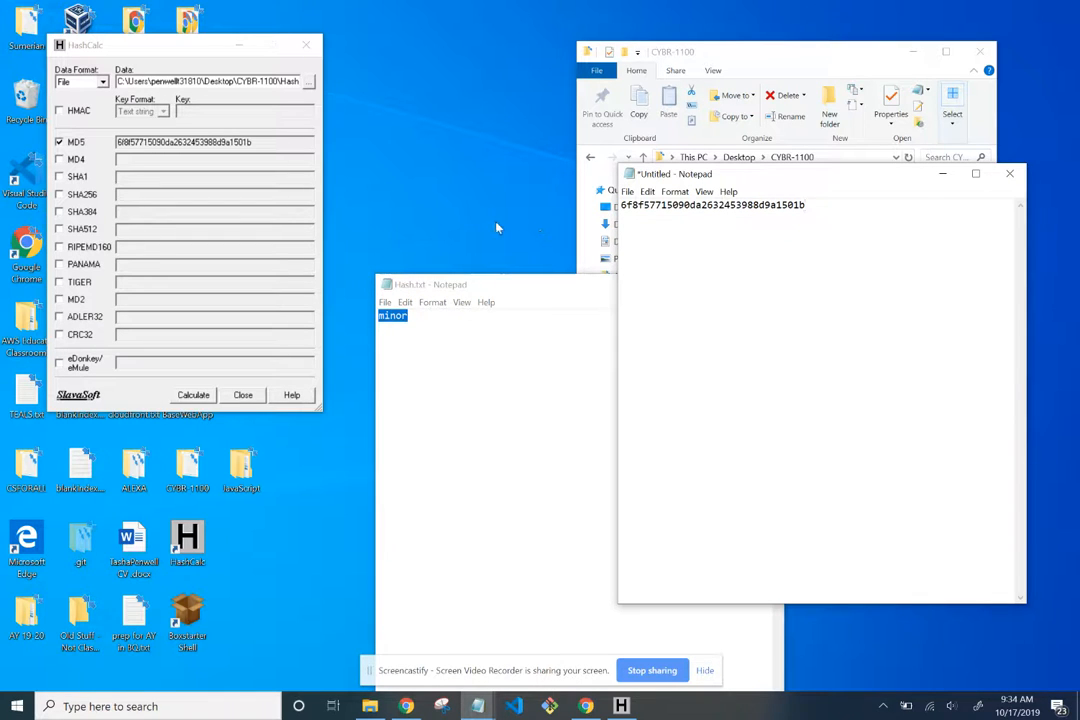
Recalculate the MD5 (ab846c0e3717a3e7d14af45cab70b44a), record it under the old hash, and enable more hash types.
{"action": "left_click", "coordinate": [192, 394]}
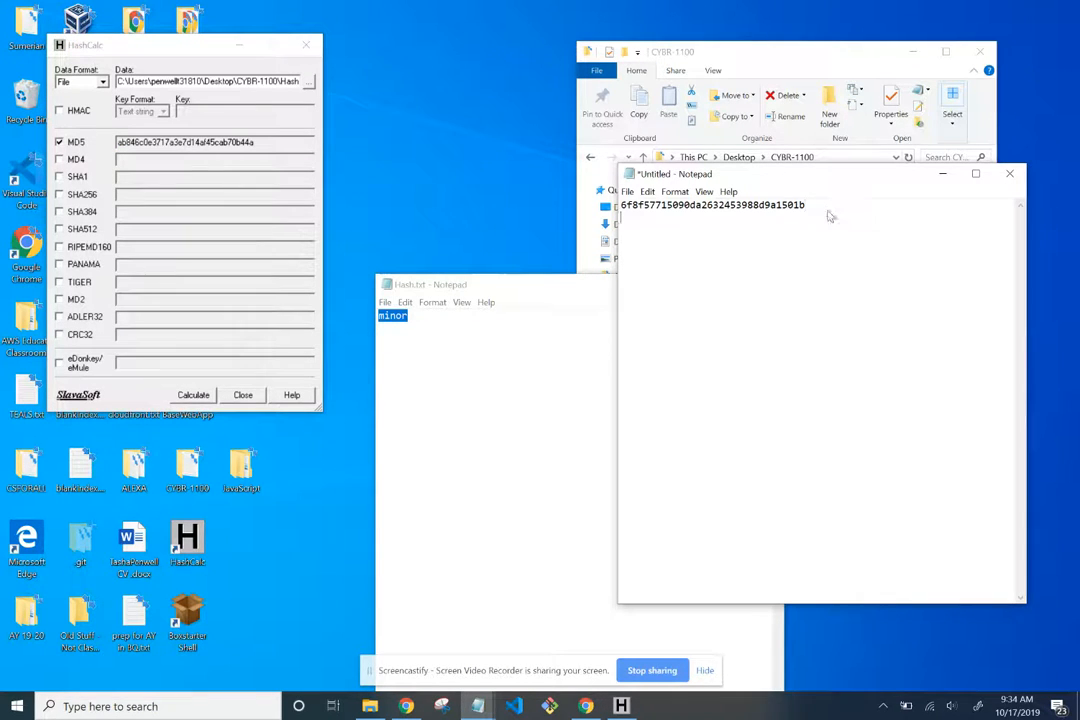
{"action": "type", "text": "ab846c0e3717a3e7d14af45cab70b44a"}
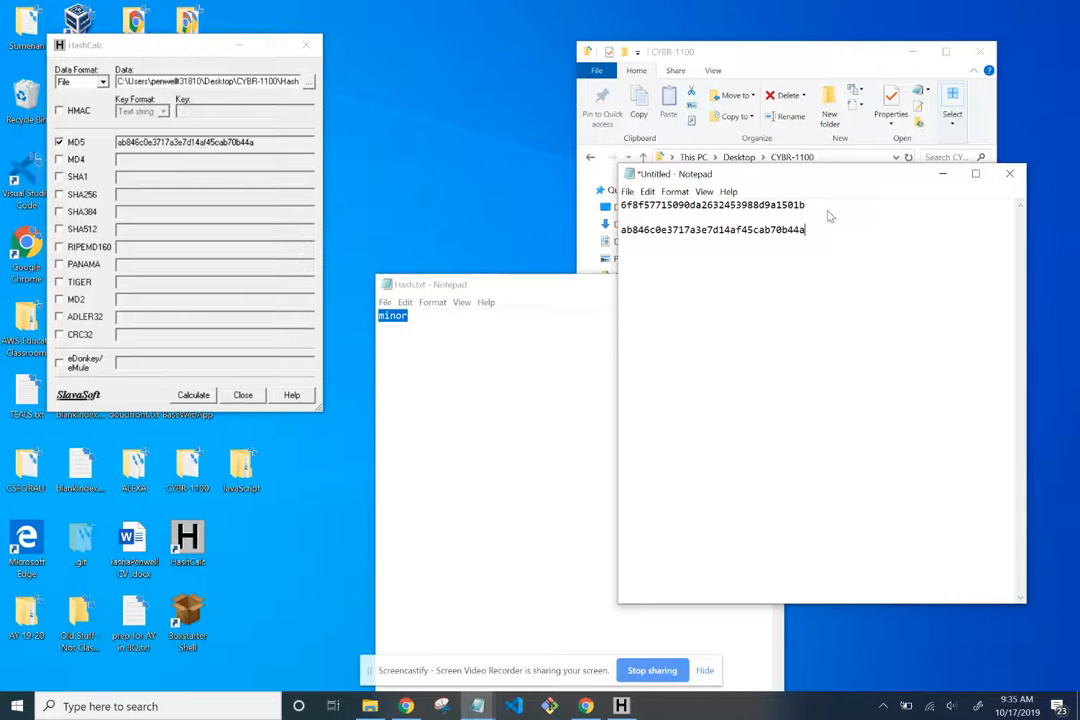
{"action": "mouse_move", "coordinate": [204, 376]}
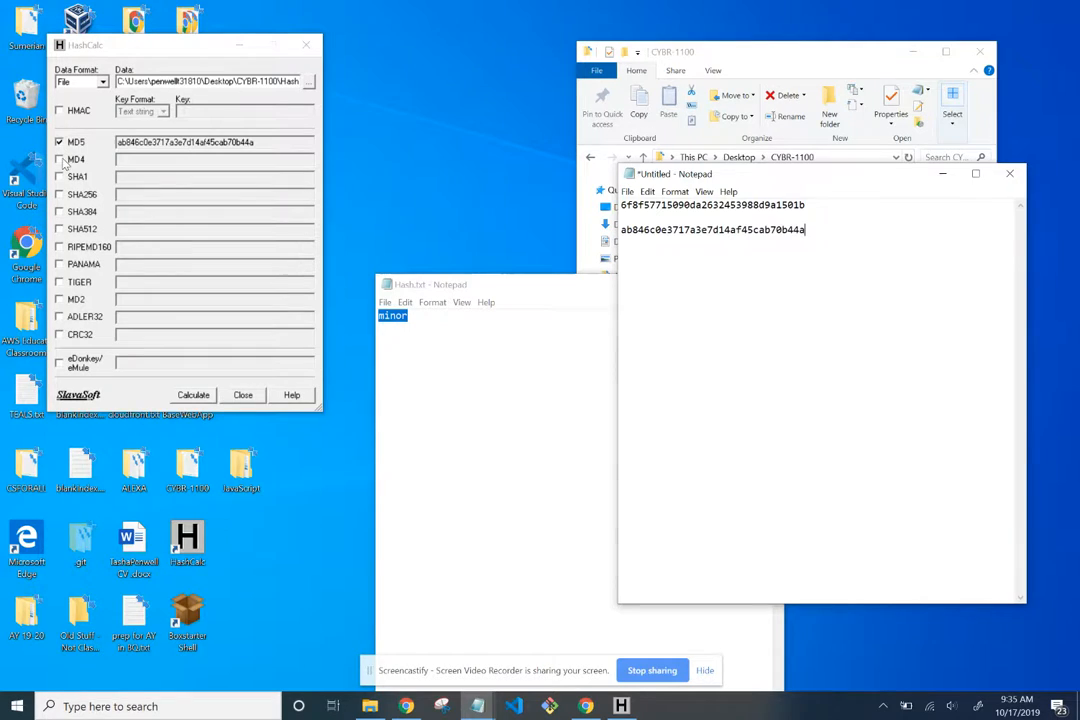
{"action": "left_click", "coordinate": [58, 176]}
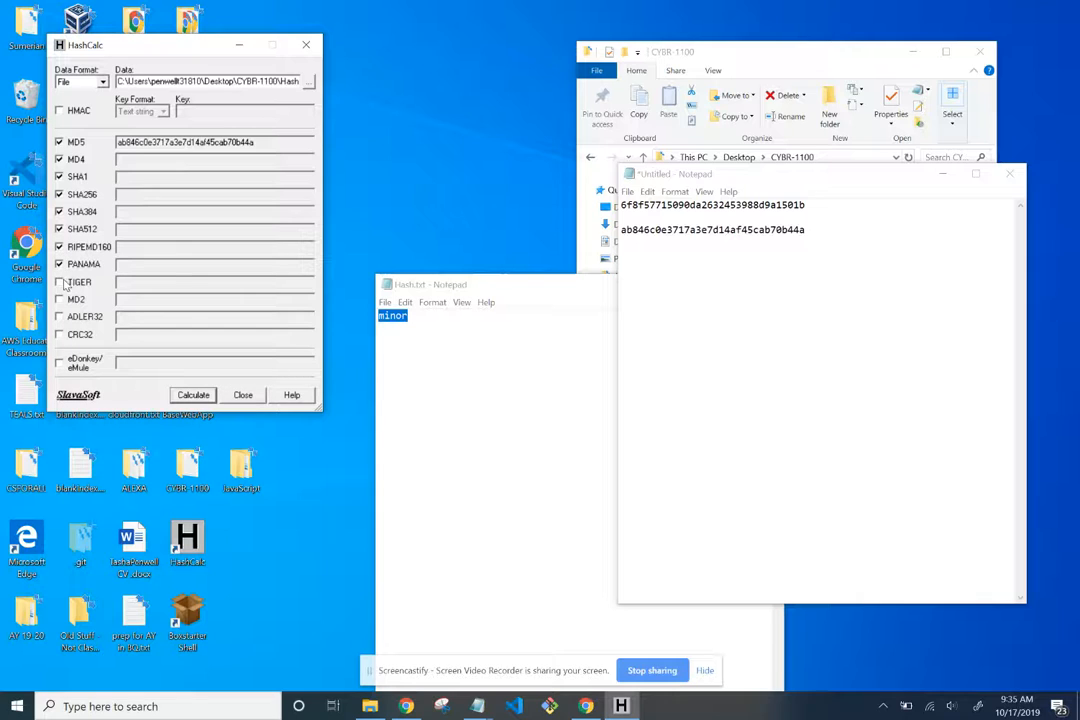
Tick the remaining hash types such as TIGER and CRC32 and calculate them all for Hash.txt.
{"action": "left_click", "coordinate": [60, 280]}
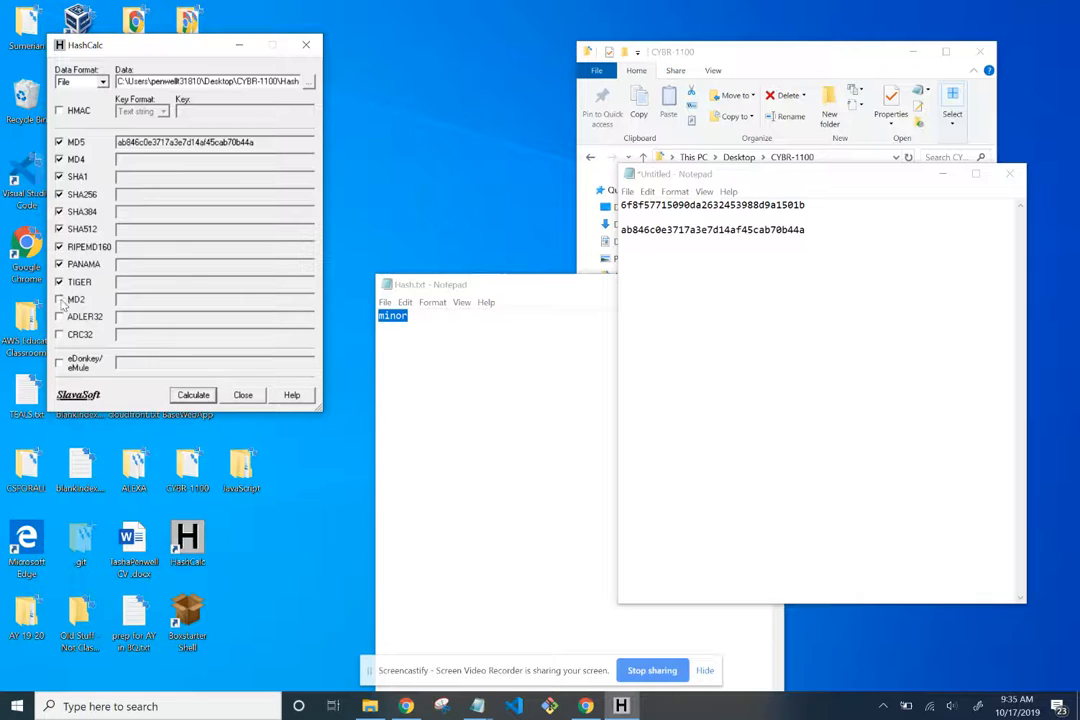
{"action": "left_click", "coordinate": [60, 334]}
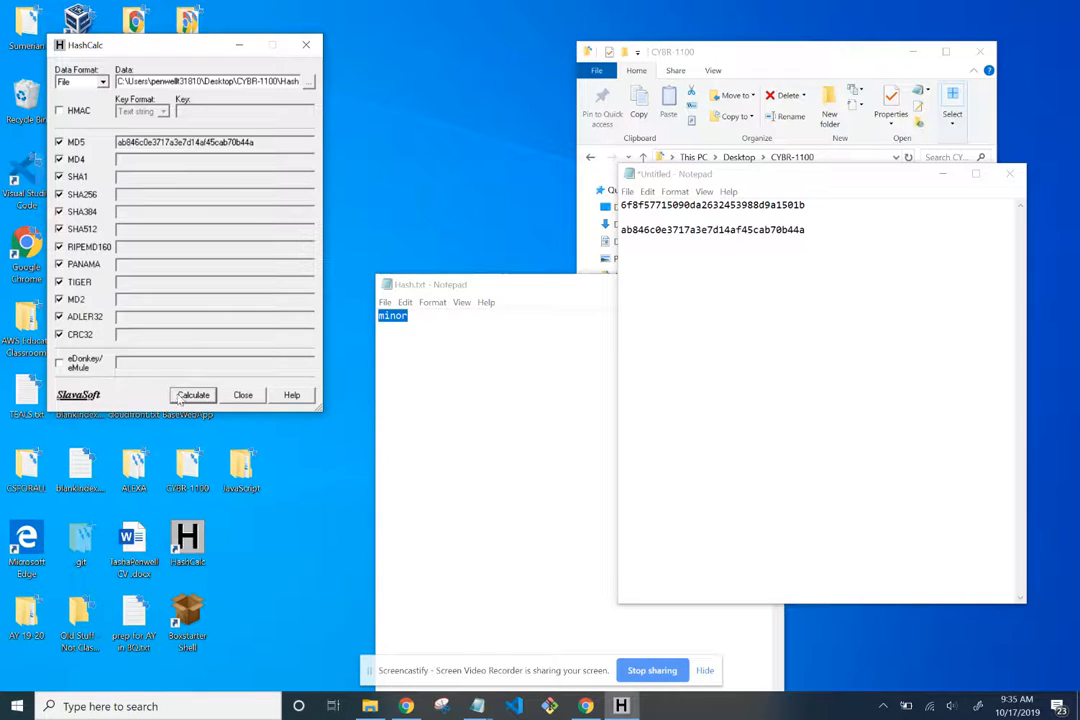
{"action": "left_click", "coordinate": [192, 394]}
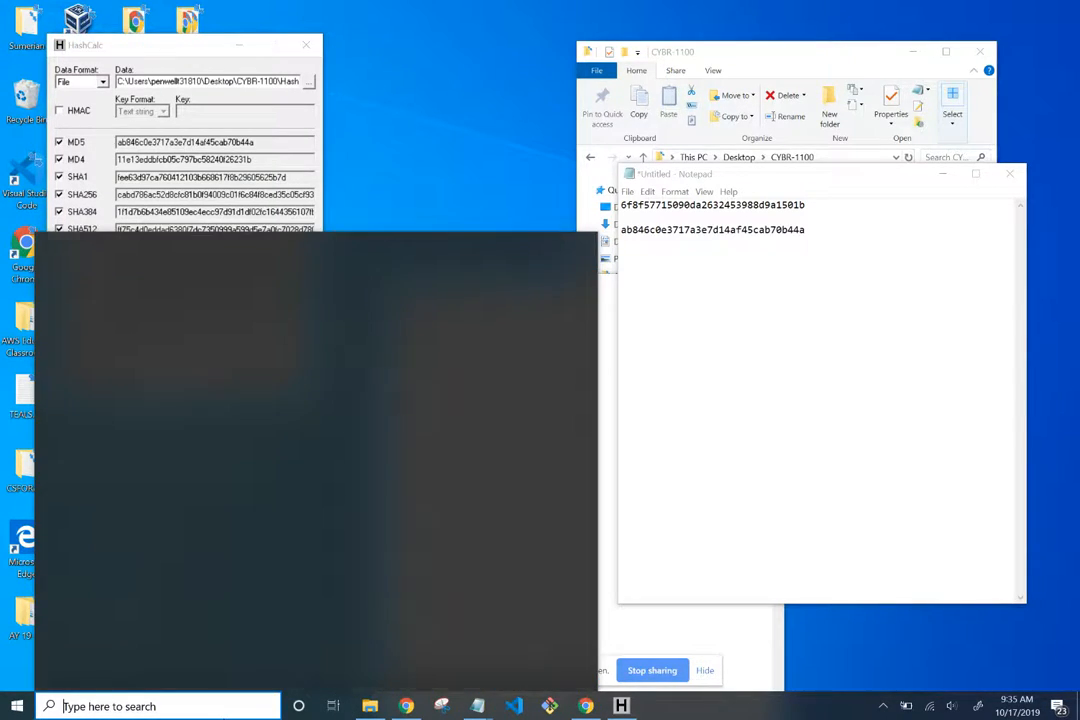
Launch Word via the taskbar search 'word' and start a new blank document.
{"action": "type", "text": "wo9"}
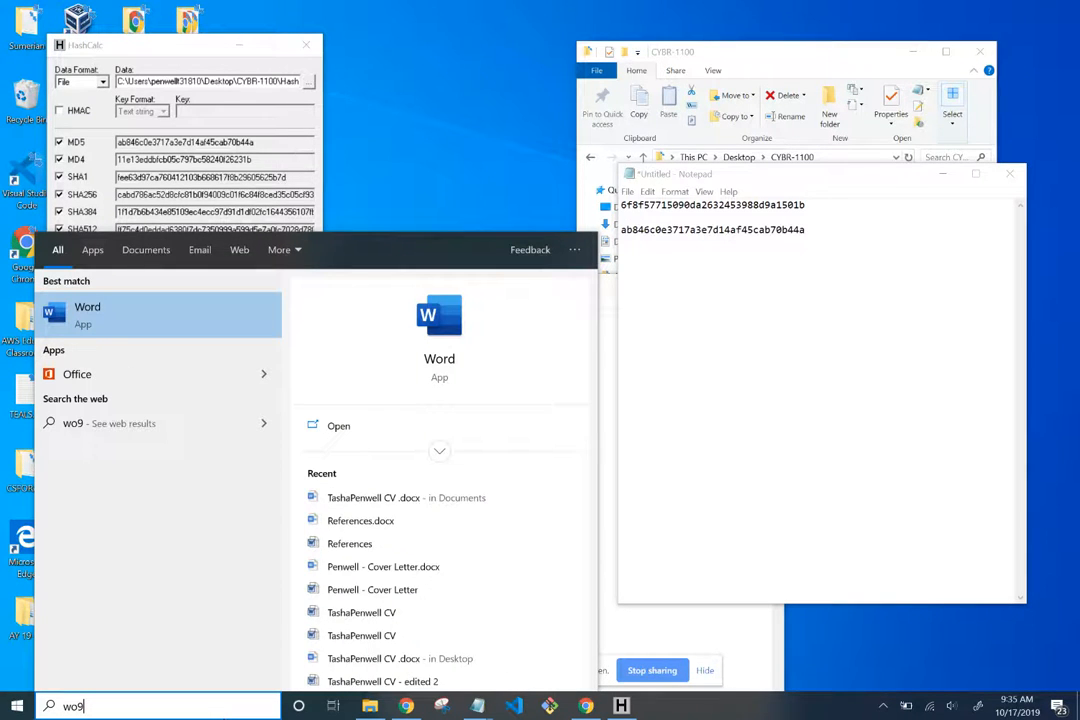
{"action": "type", "text": "word"}
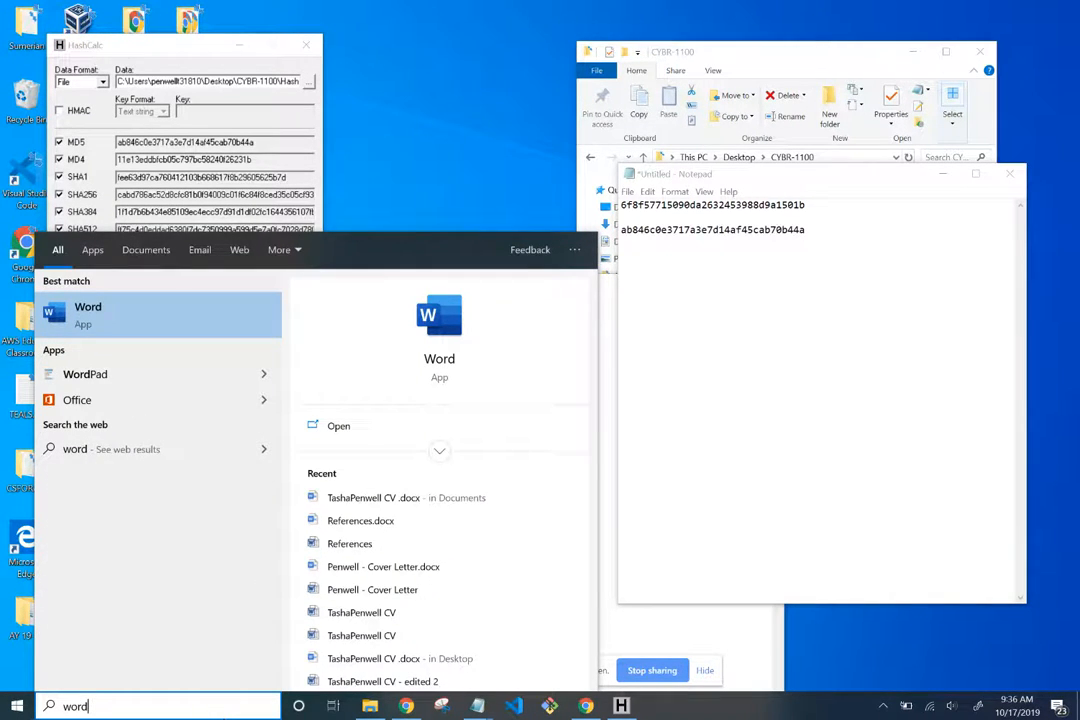
{"action": "left_click", "coordinate": [88, 308]}
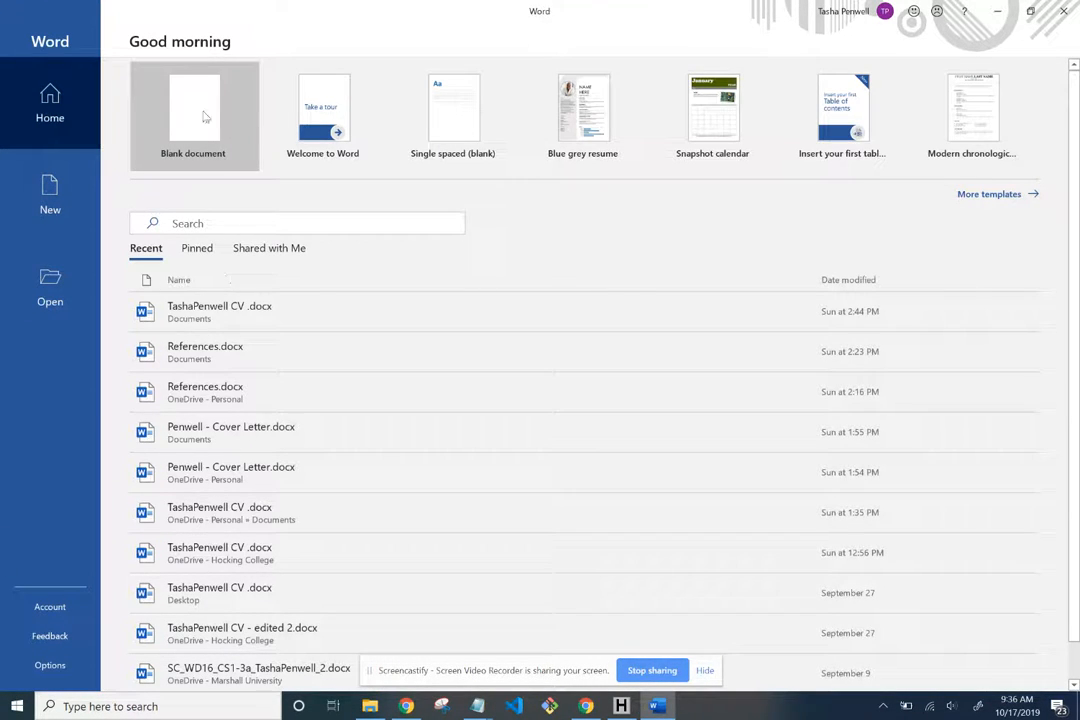
{"action": "left_click", "coordinate": [192, 110]}
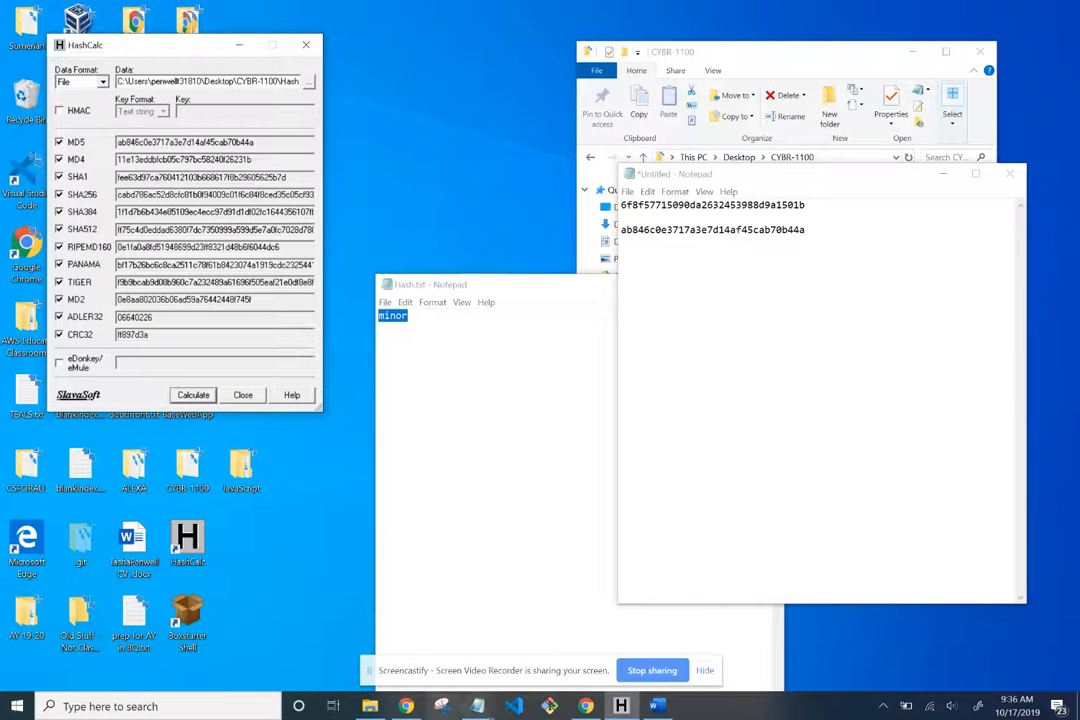
{"action": "mouse_move", "coordinate": [432, 710]}
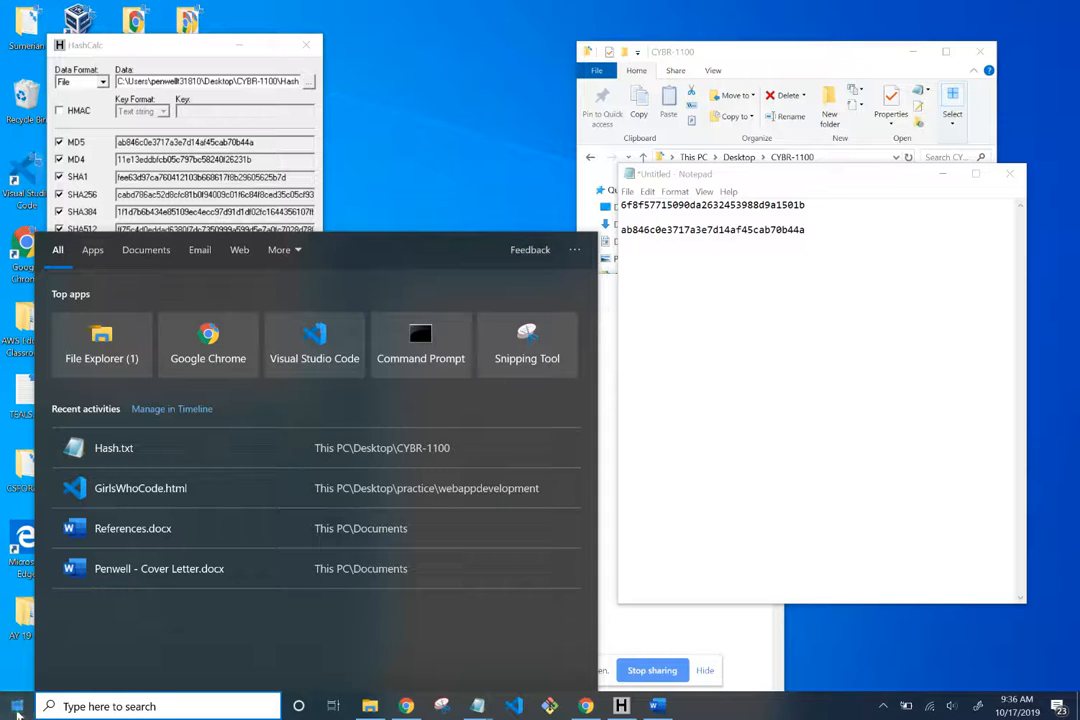
{"action": "mouse_move", "coordinate": [16, 706]}
{"action": "type", "text": "sn"}
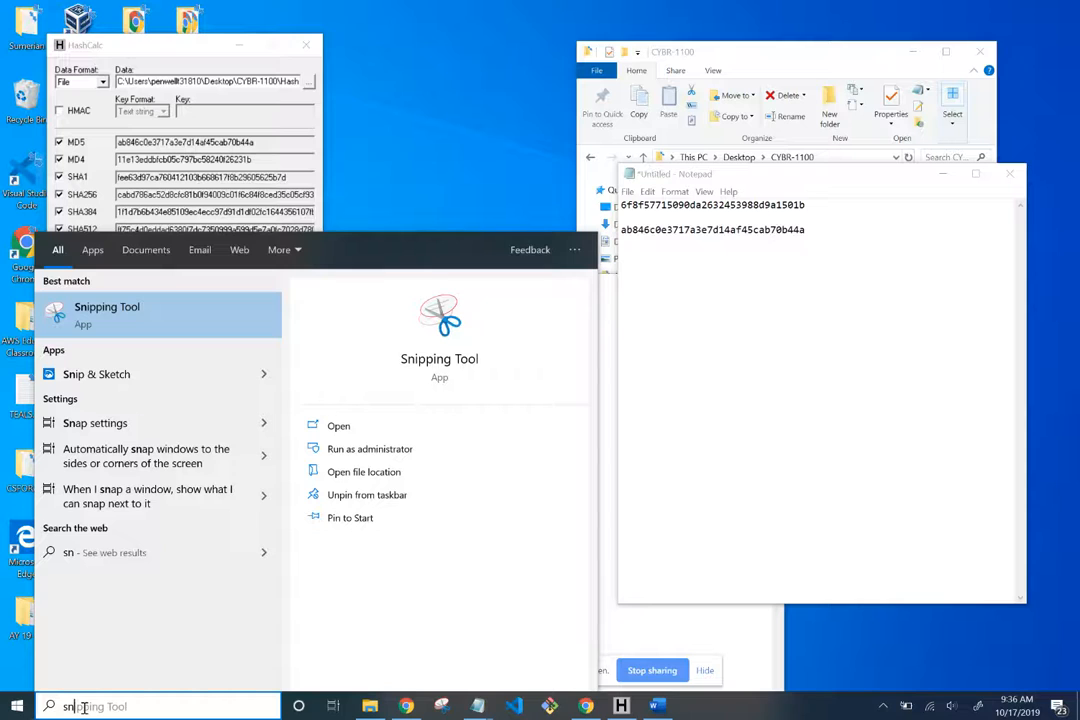
{"action": "mouse_move", "coordinate": [156, 336]}
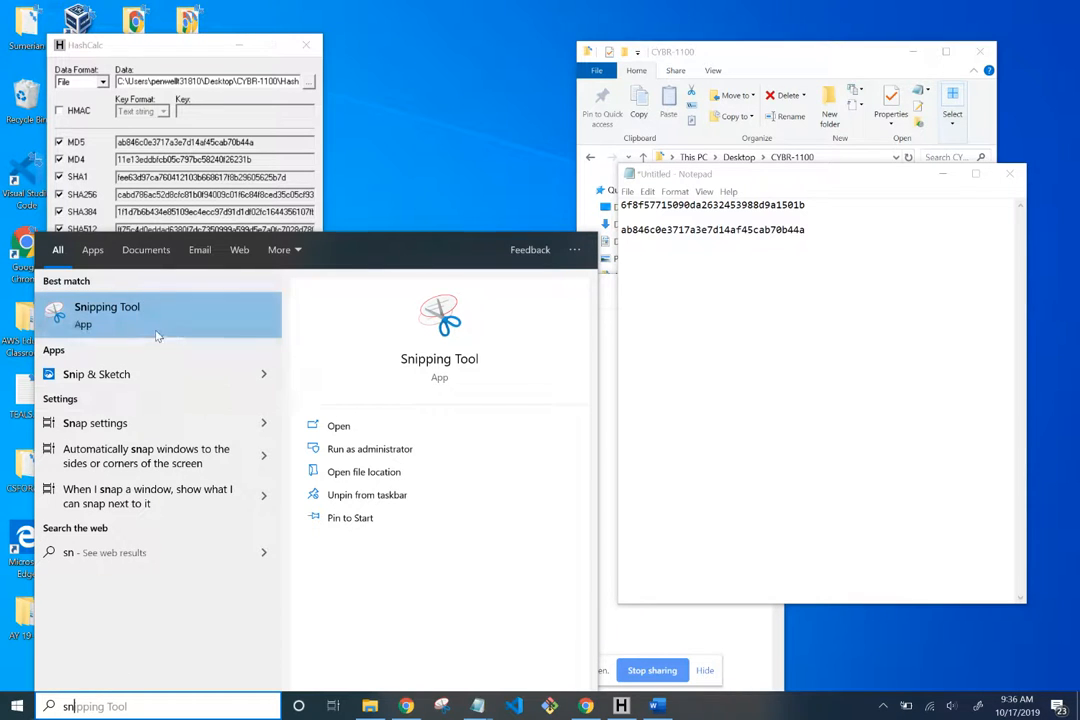
{"action": "mouse_move", "coordinate": [136, 324]}
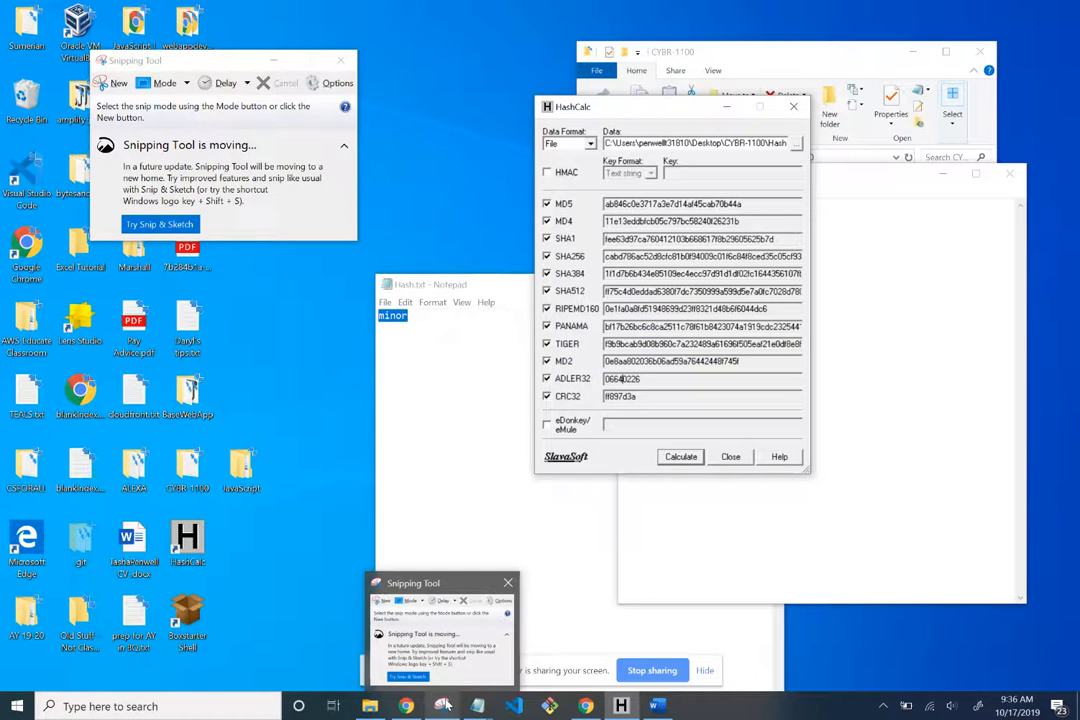
Show the window options for the Snipping Tool taskbar preview beside HashCalc's results.
{"action": "right_click", "coordinate": [442, 704]}
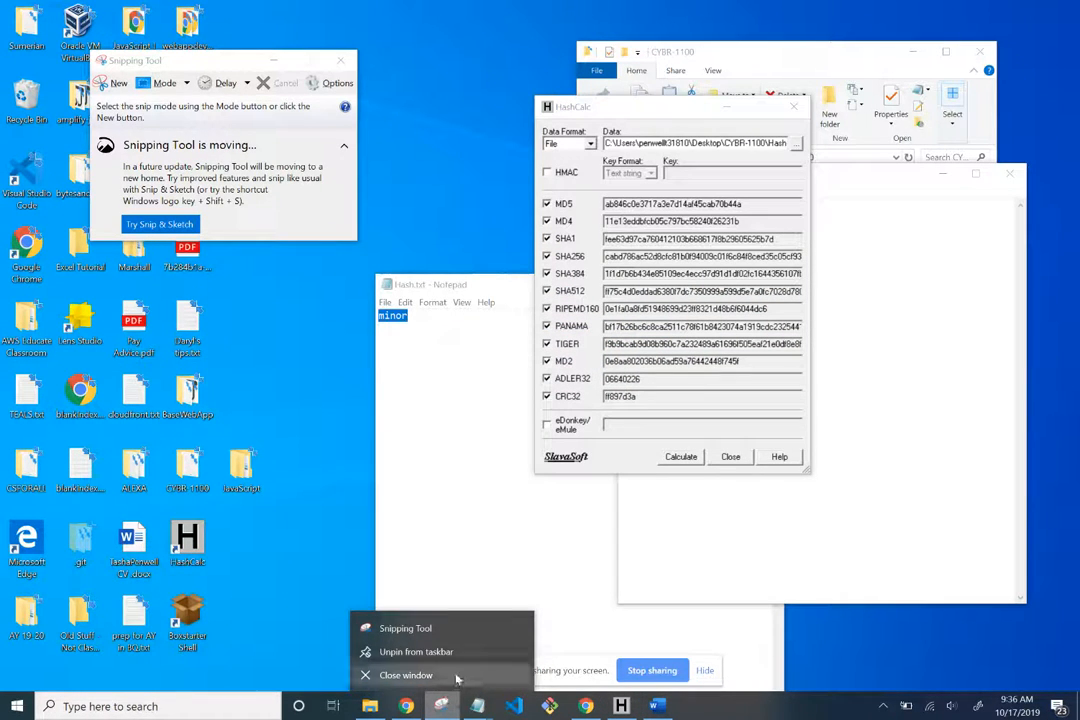
{"action": "mouse_move", "coordinate": [436, 652]}
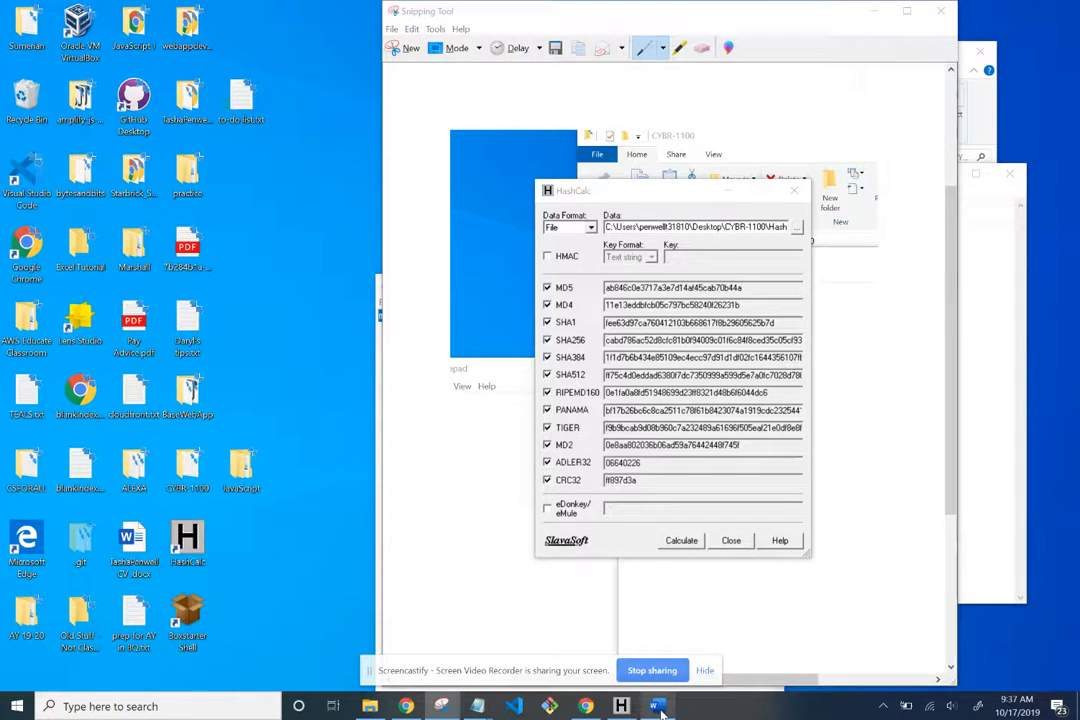
Paste the HashCalc snip into the Word document, then return to the SlavaSoft downloads page.
{"action": "left_click", "coordinate": [656, 706]}
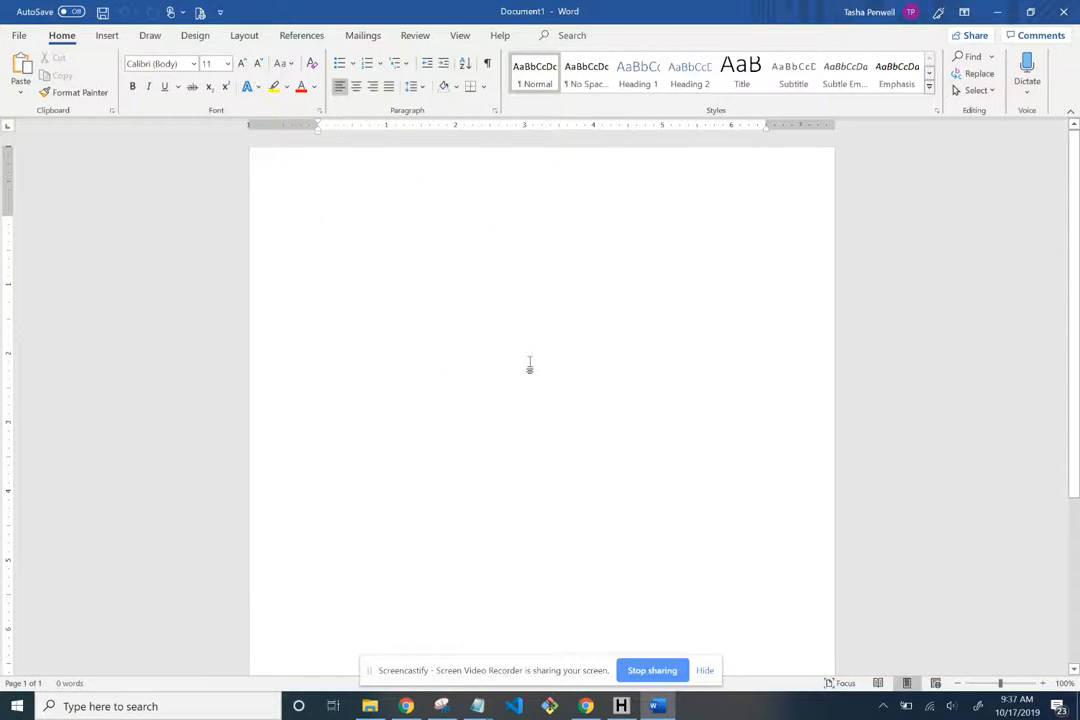
{"action": "left_click", "coordinate": [18, 36]}
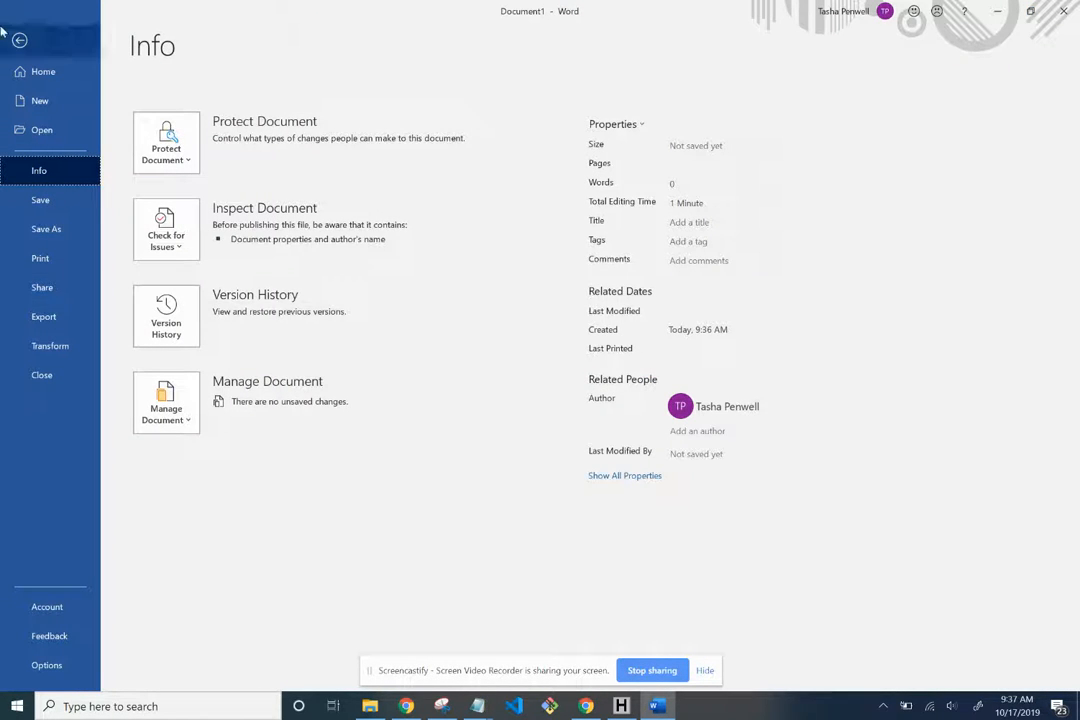
{"action": "left_click", "coordinate": [20, 40]}
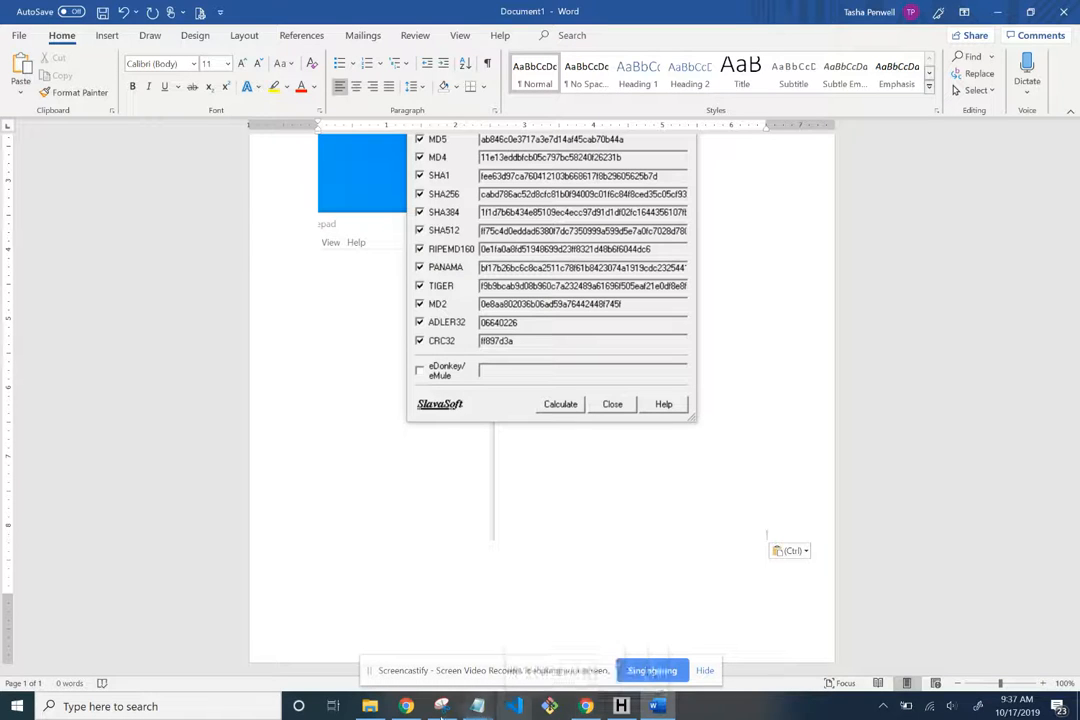
{"action": "mouse_move", "coordinate": [404, 706]}
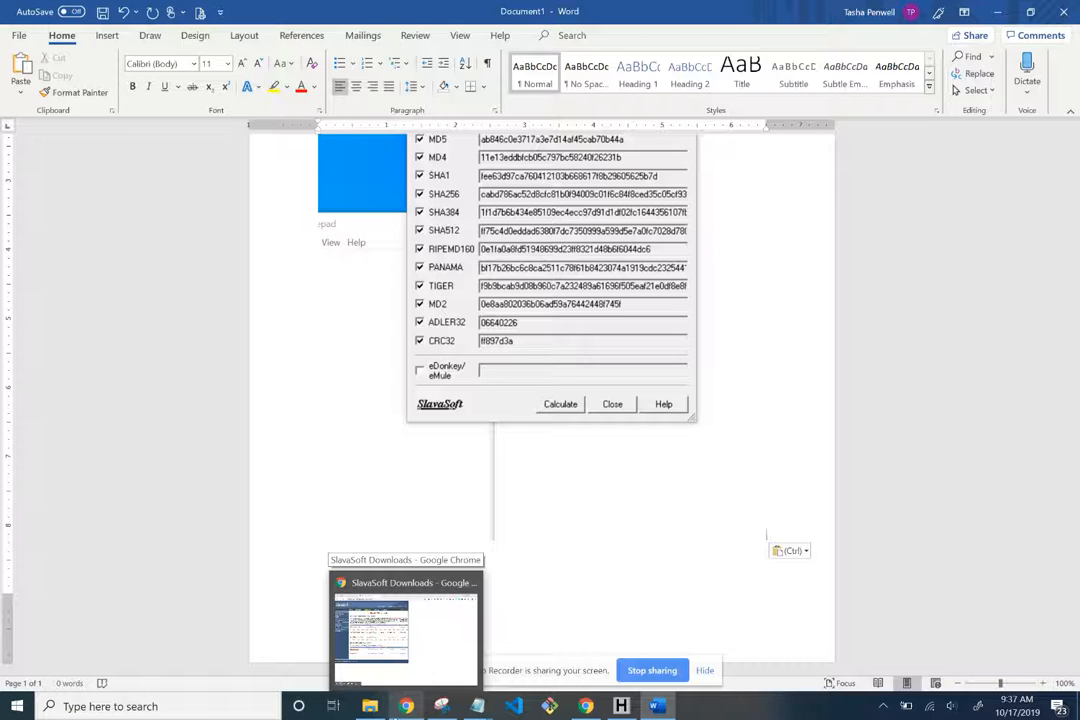
{"action": "left_click", "coordinate": [404, 624]}
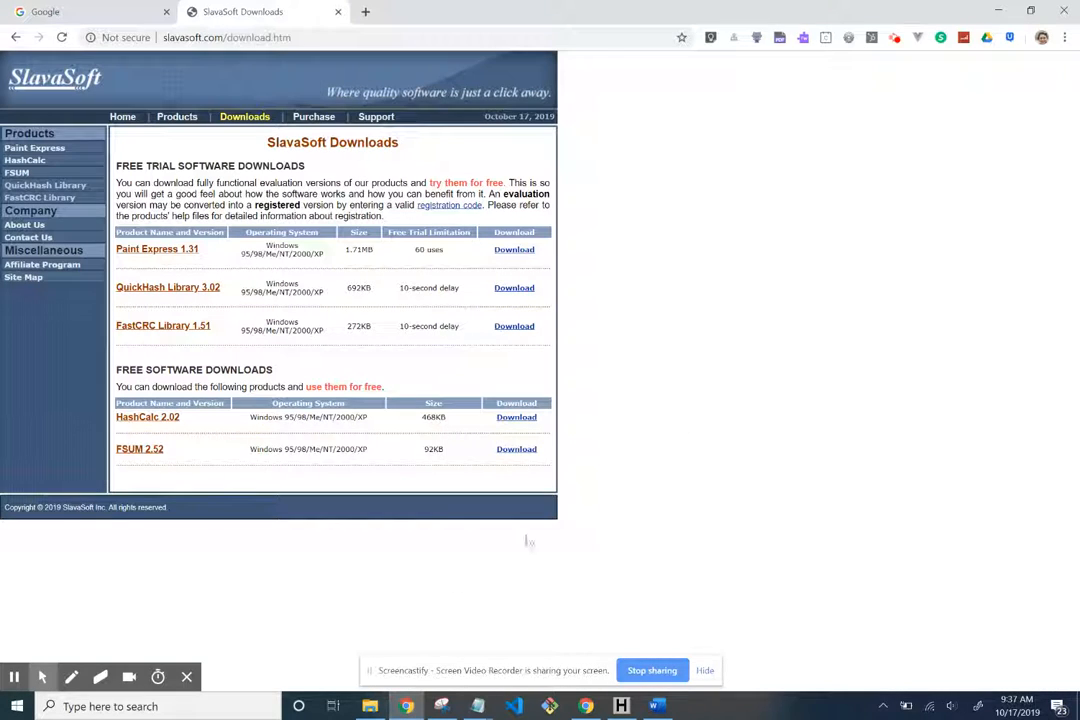